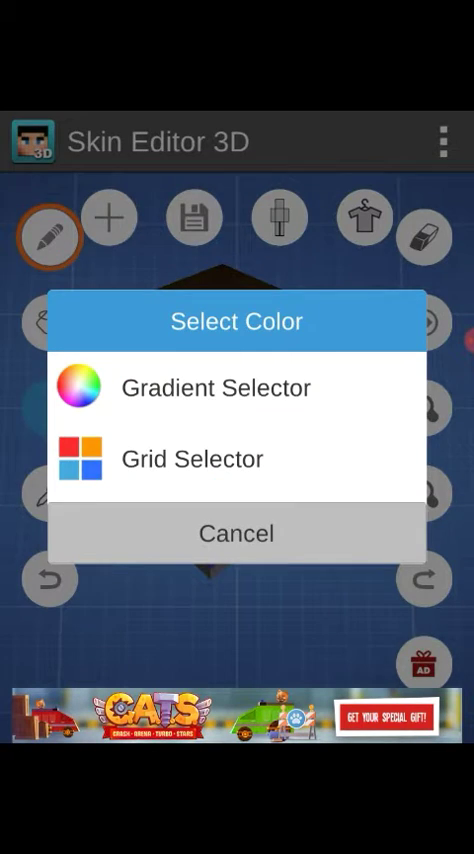
Search for a player's skin by name online; the download fails and the error is acknowledged
{"action": "left_click", "coordinate": [236, 532]}
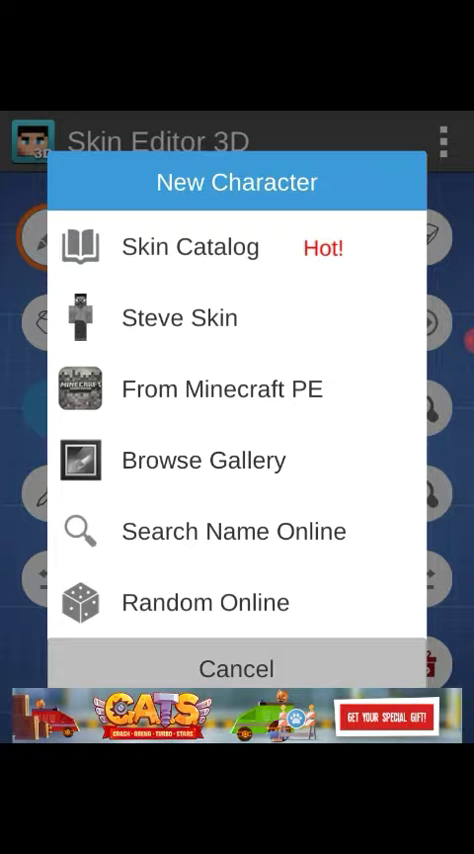
{"action": "left_click", "coordinate": [234, 532]}
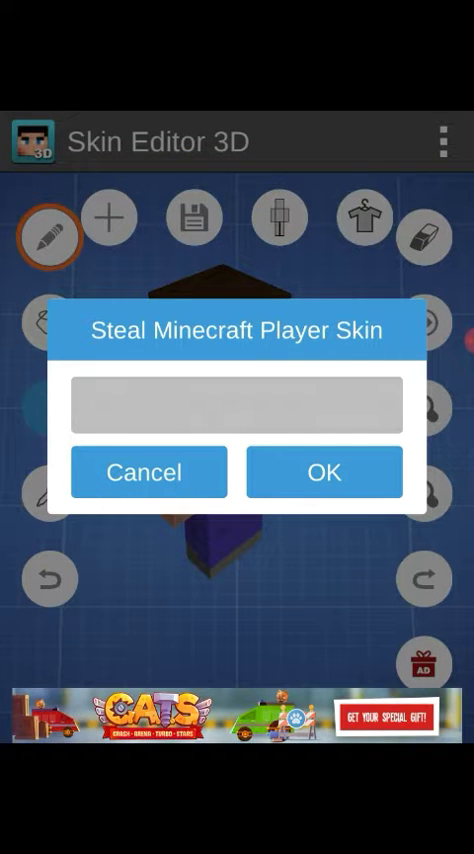
{"action": "left_click", "coordinate": [236, 400]}
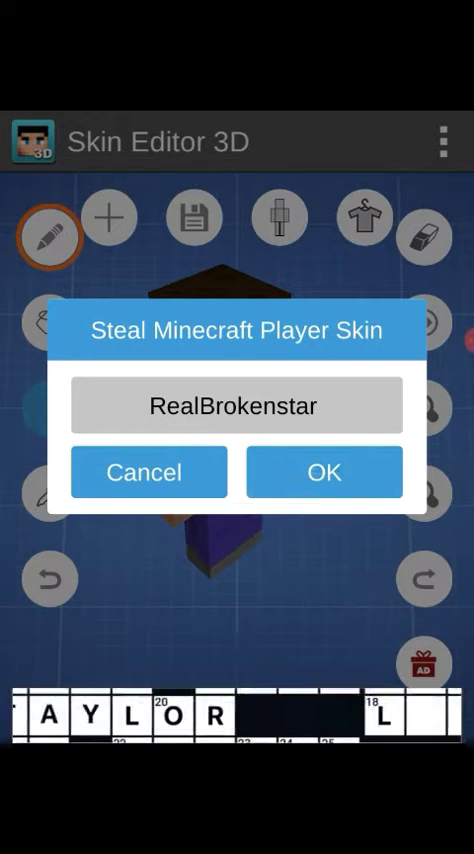
{"action": "left_click", "coordinate": [322, 472]}
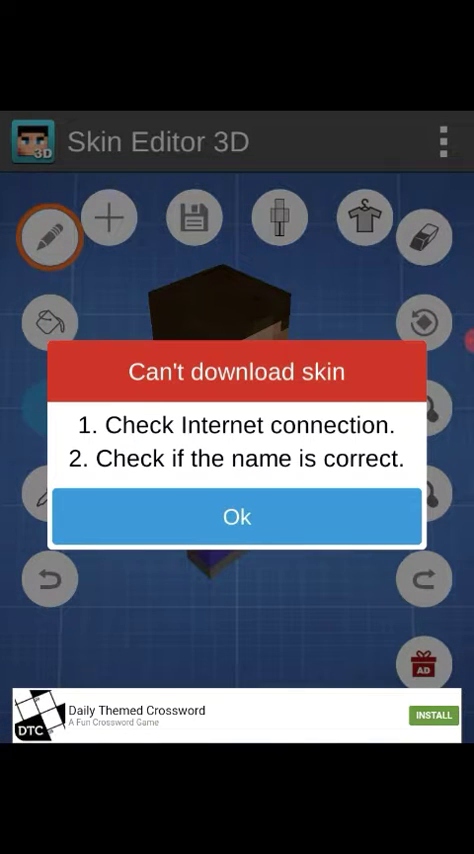
{"action": "left_click", "coordinate": [236, 516]}
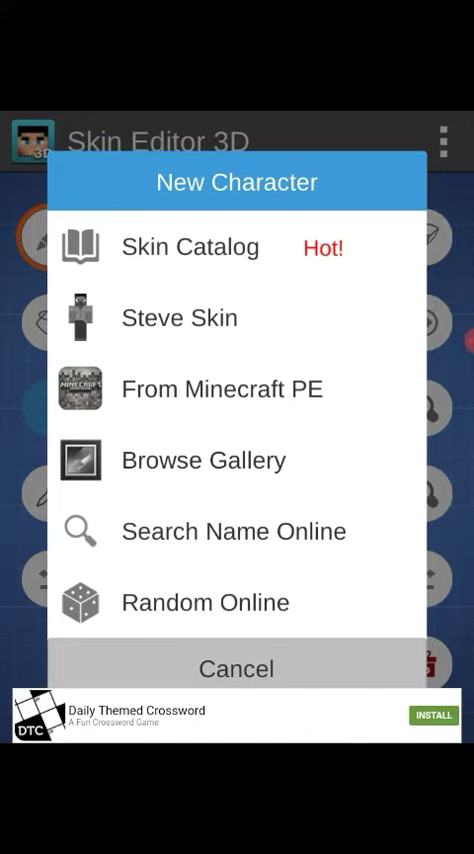
{"action": "left_click", "coordinate": [234, 532]}
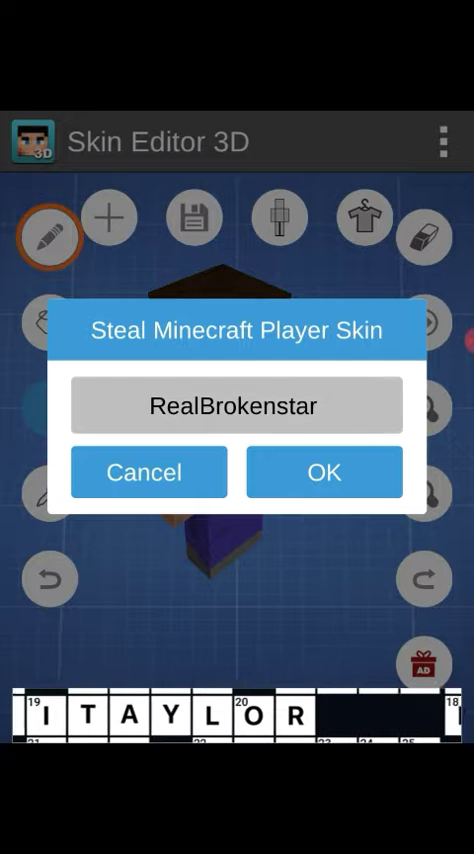
{"action": "left_click", "coordinate": [236, 404]}
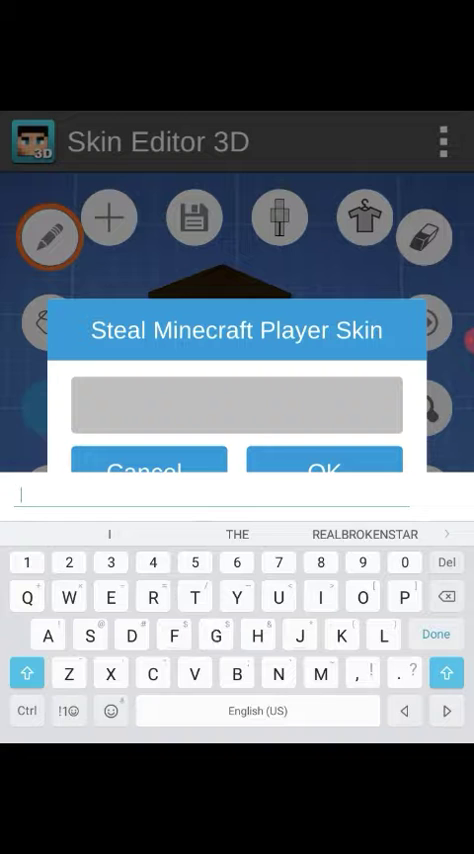
{"action": "type", "text": "G"}
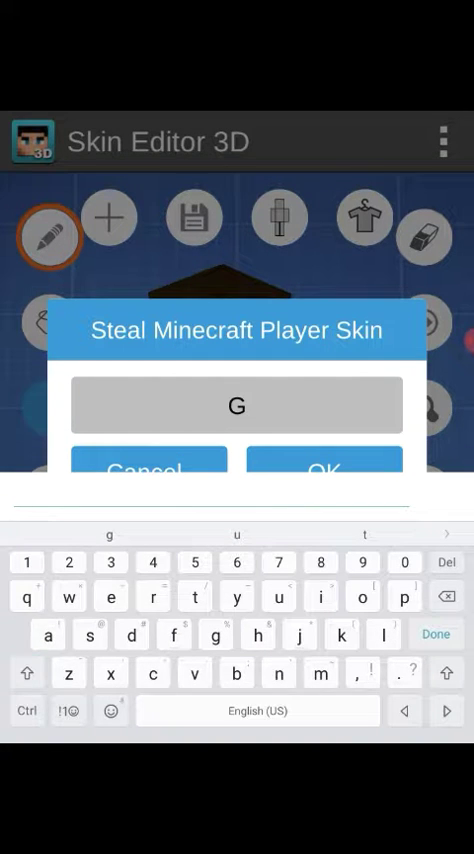
{"action": "type", "text": "rap"}
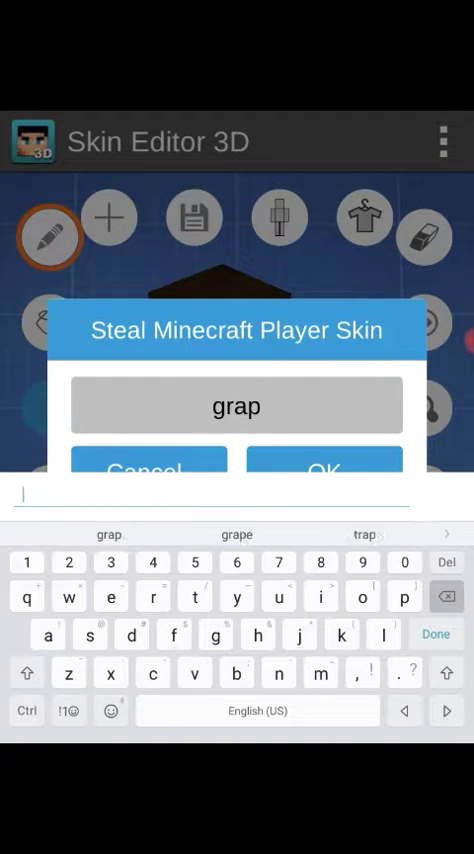
{"action": "left_click", "coordinate": [444, 596]}
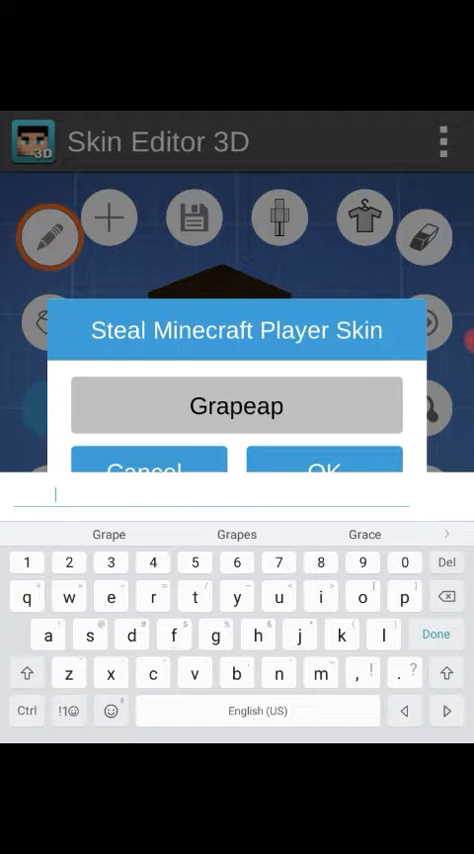
{"action": "type", "text": "plesause"}
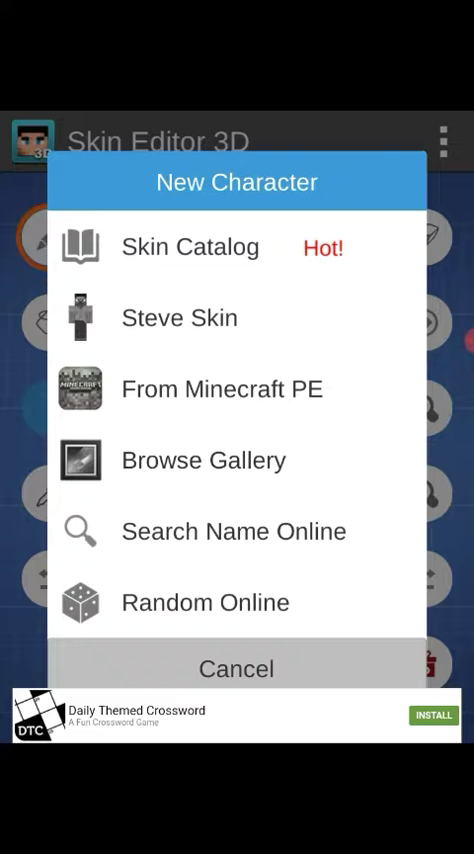
Dismiss the New Character options and the general menu, leaving Skin Editor 3D for Skin Editor
{"action": "left_click", "coordinate": [180, 316]}
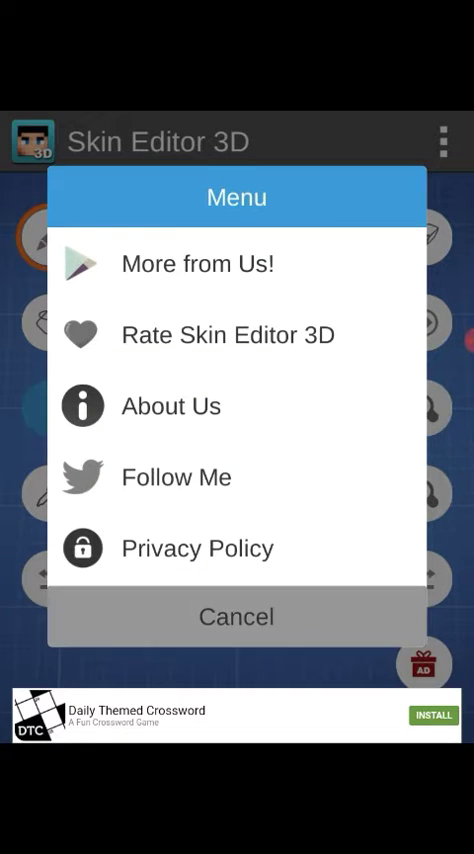
{"action": "left_click", "coordinate": [236, 616]}
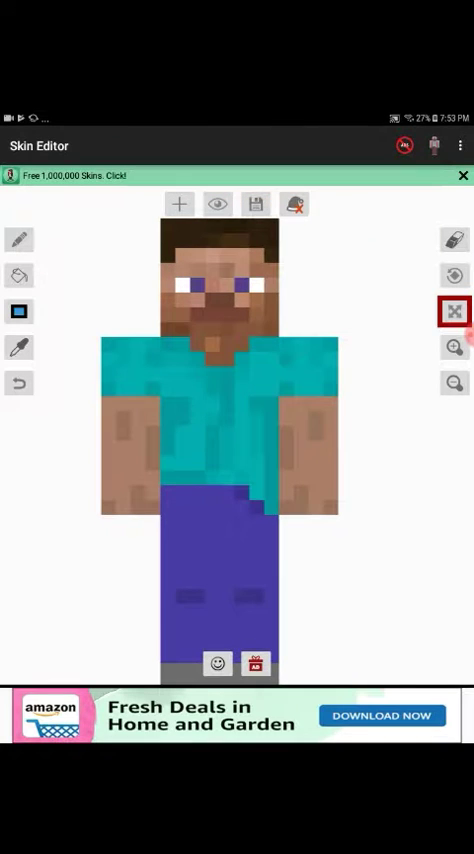
{"action": "left_click", "coordinate": [180, 204]}
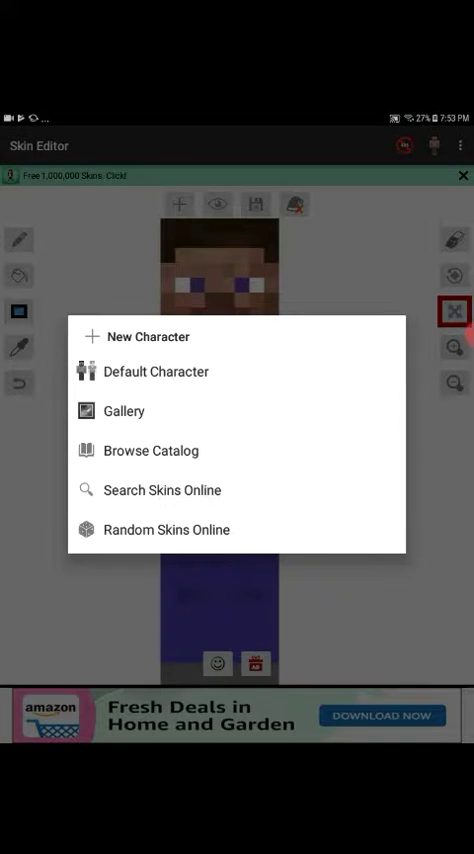
{"action": "left_click", "coordinate": [162, 490]}
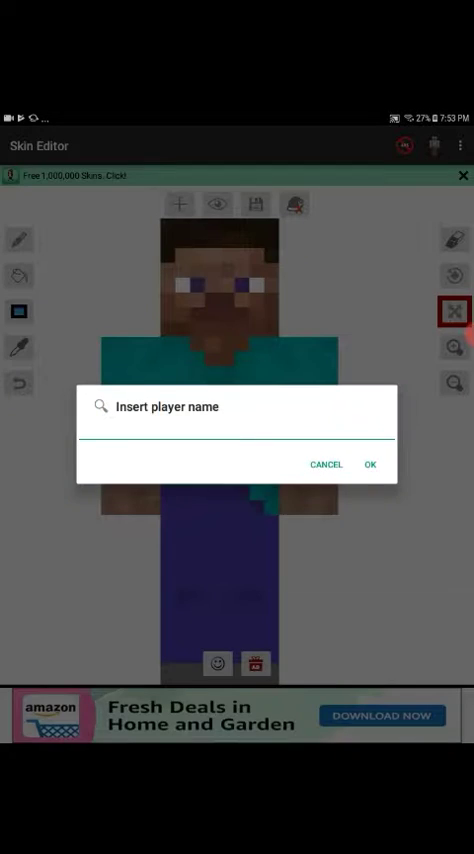
{"action": "type", "text": "Gra"}
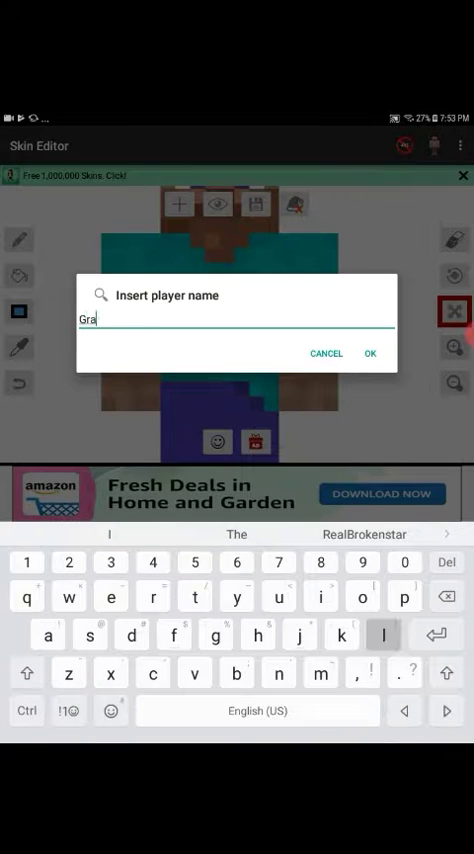
{"action": "type", "text": "pe"}
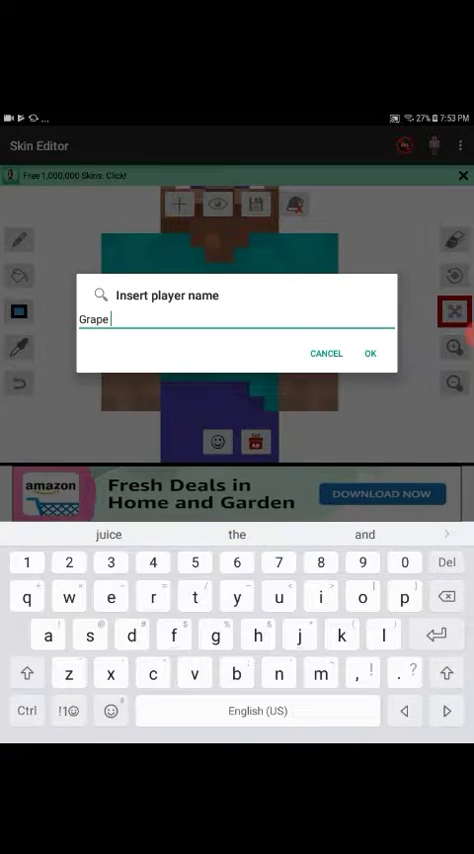
{"action": "left_click", "coordinate": [28, 672]}
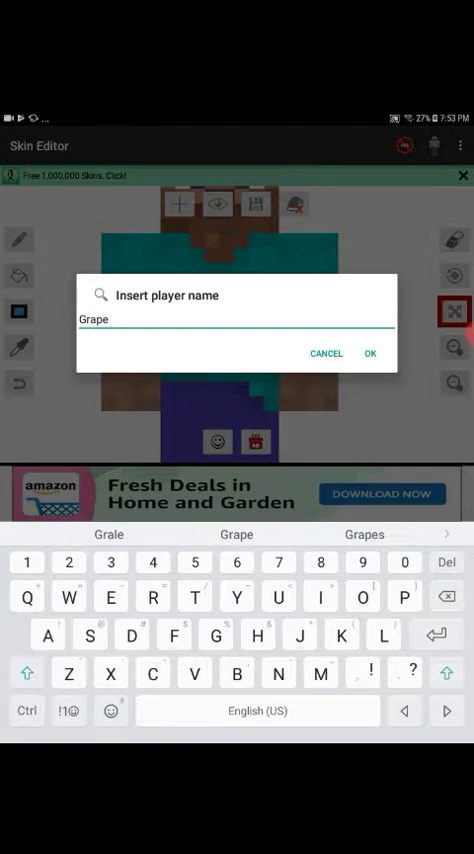
{"action": "type", "text": "applesause"}
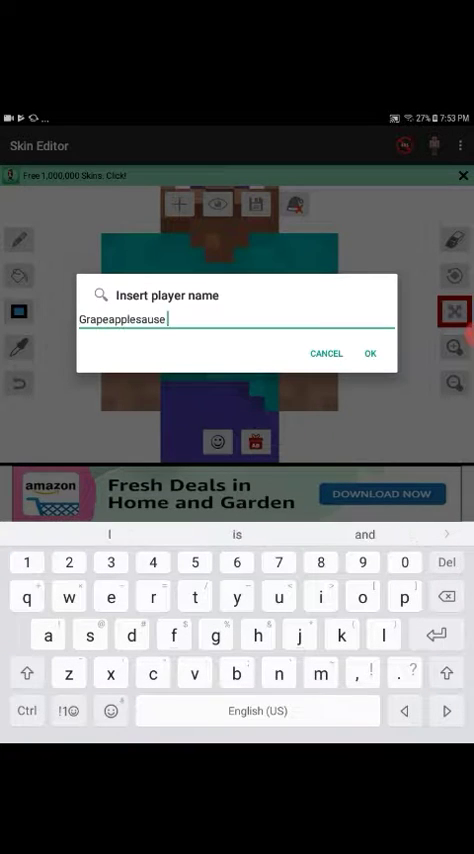
{"action": "left_click", "coordinate": [370, 352]}
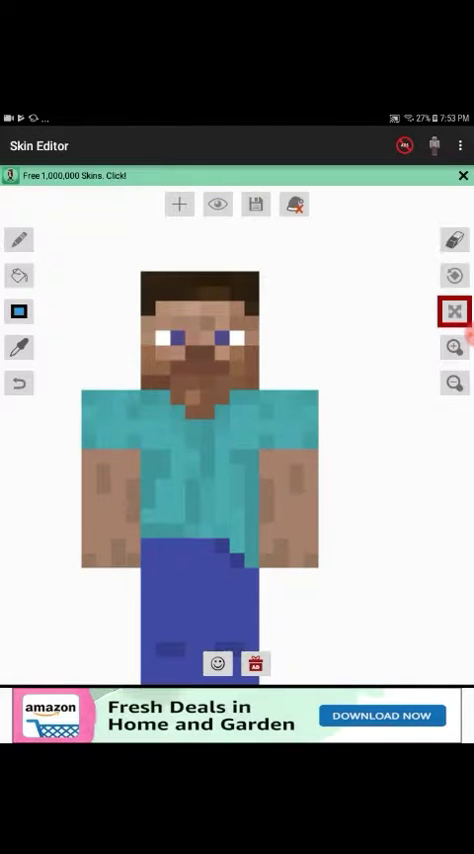
Reopen the New Character source options with the Steve skin still shown
{"action": "left_click", "coordinate": [258, 204]}
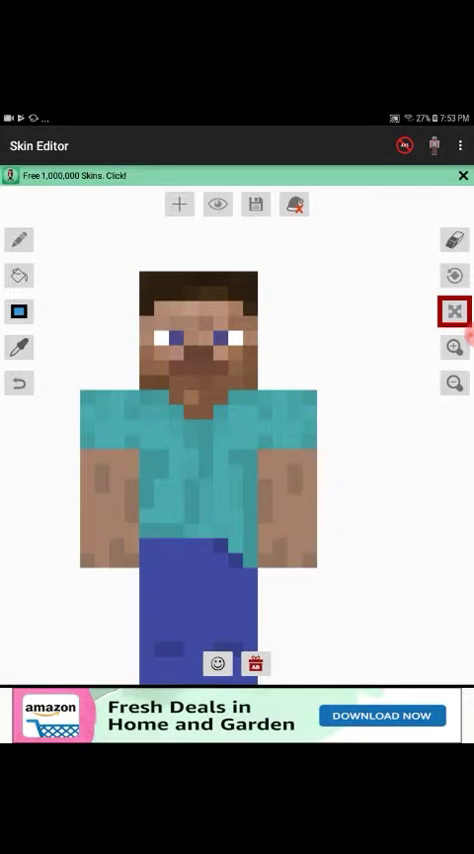
{"action": "left_click", "coordinate": [180, 204]}
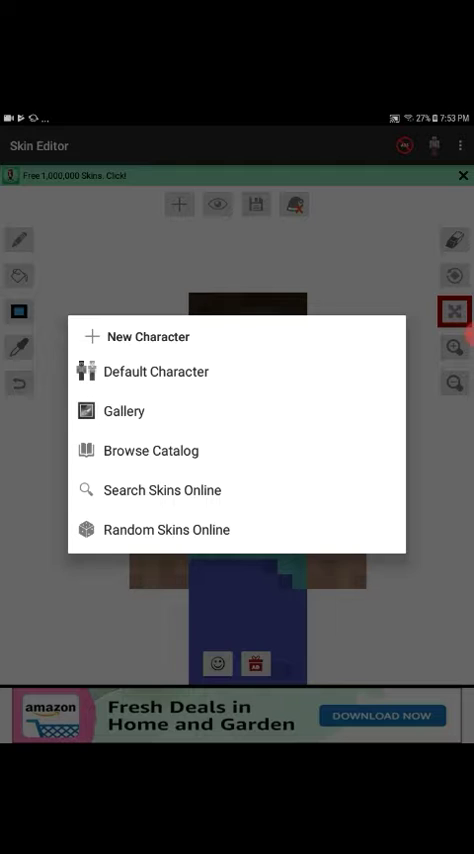
Load a random online skin, then revert to the default Steve character skin
{"action": "left_click", "coordinate": [152, 372]}
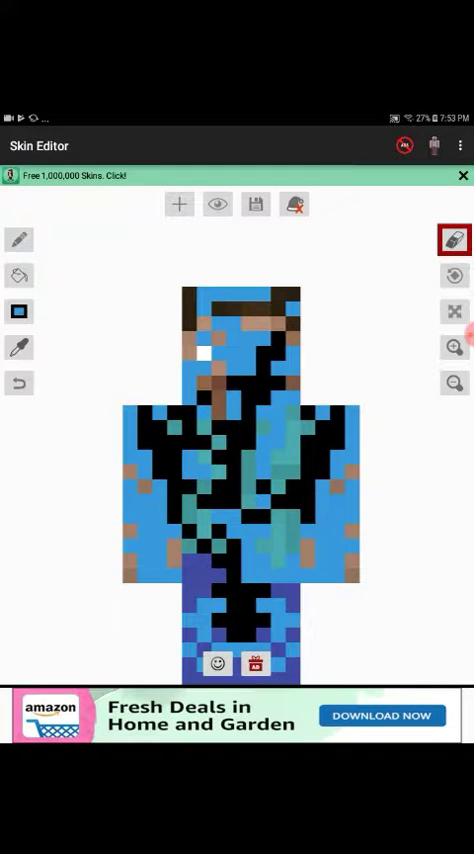
{"action": "left_click", "coordinate": [18, 276]}
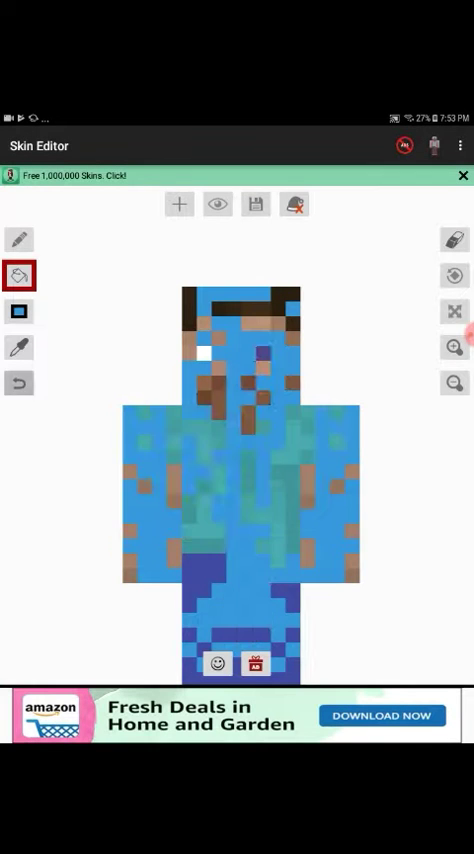
{"action": "left_click", "coordinate": [20, 238]}
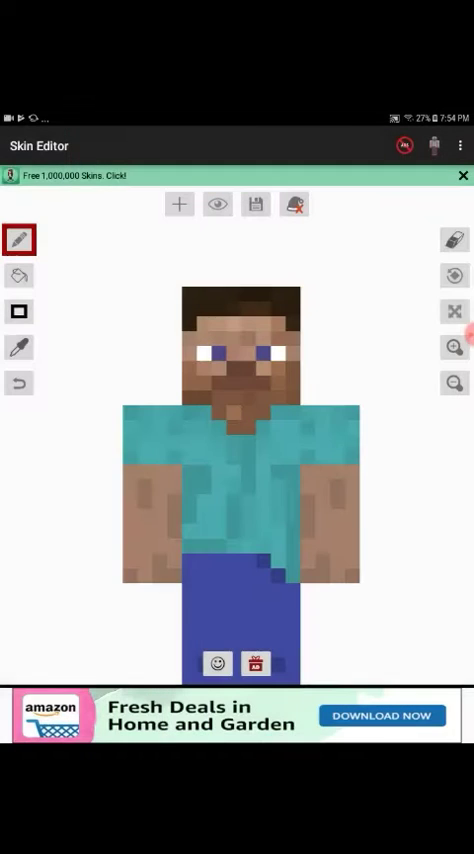
Pick white from the colour palette and paint over Steve's eye pixels for a Herobrine look
{"action": "left_click", "coordinate": [20, 348]}
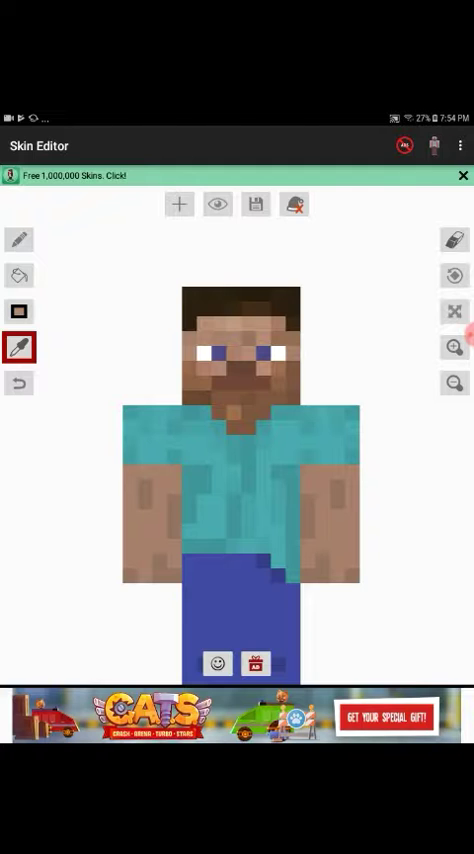
{"action": "left_click", "coordinate": [18, 238]}
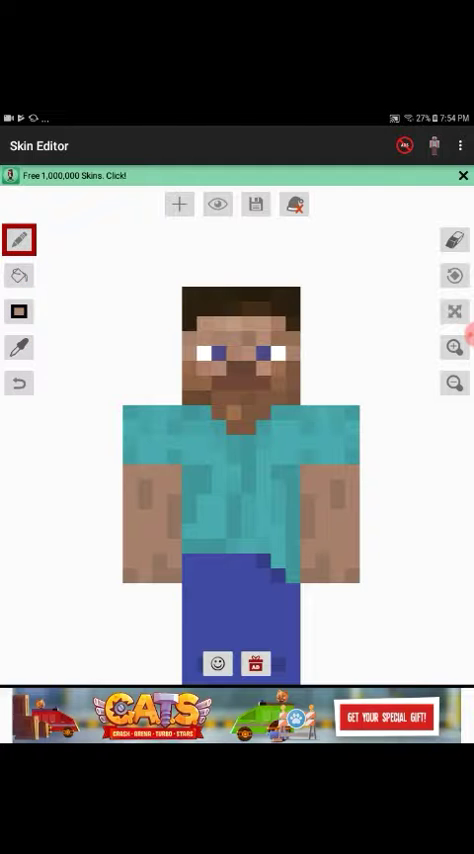
{"action": "left_click", "coordinate": [20, 348]}
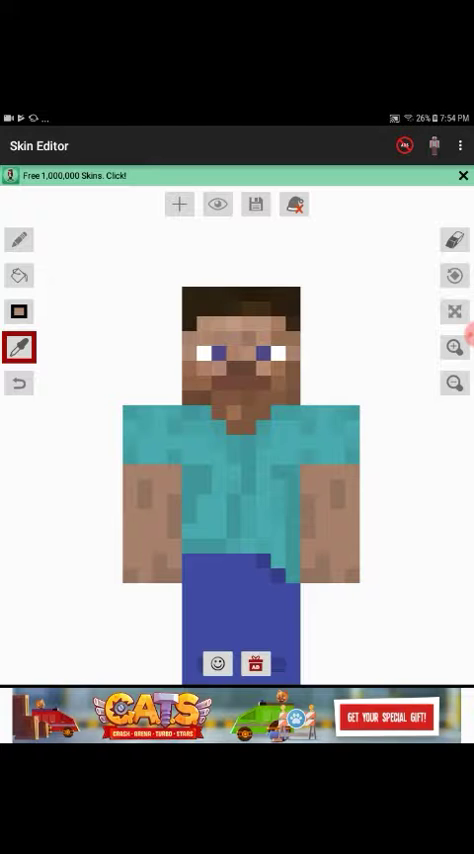
{"action": "left_click", "coordinate": [18, 240]}
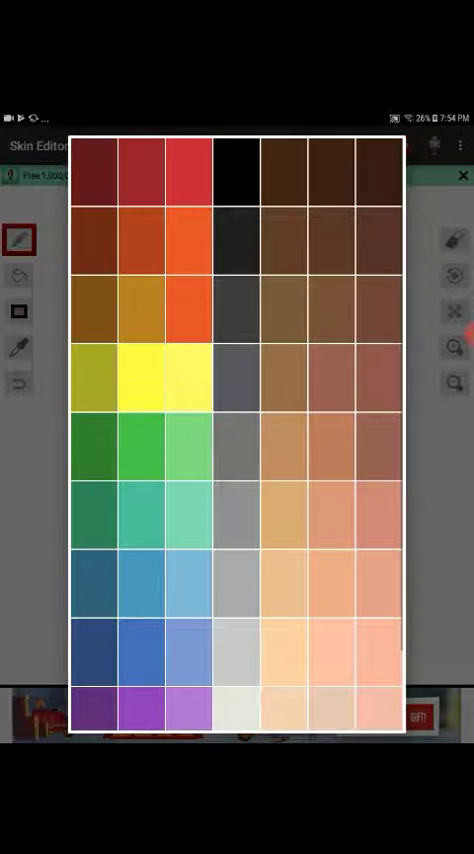
{"action": "left_click", "coordinate": [460, 176]}
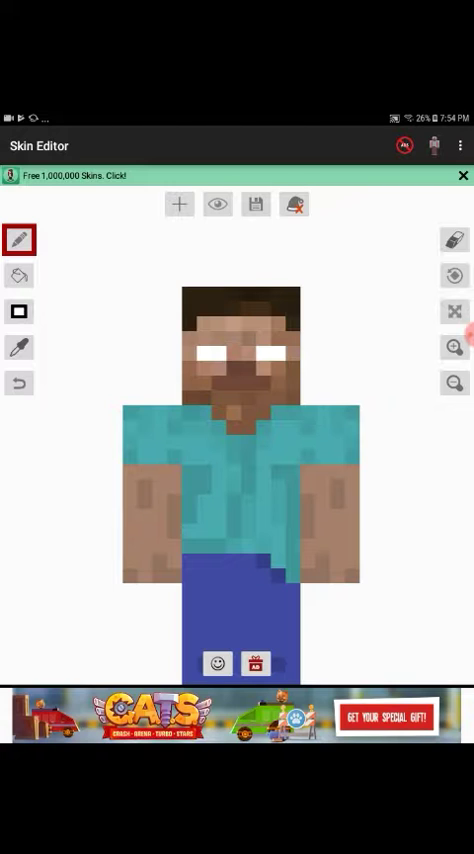
{"action": "left_click", "coordinate": [244, 404]}
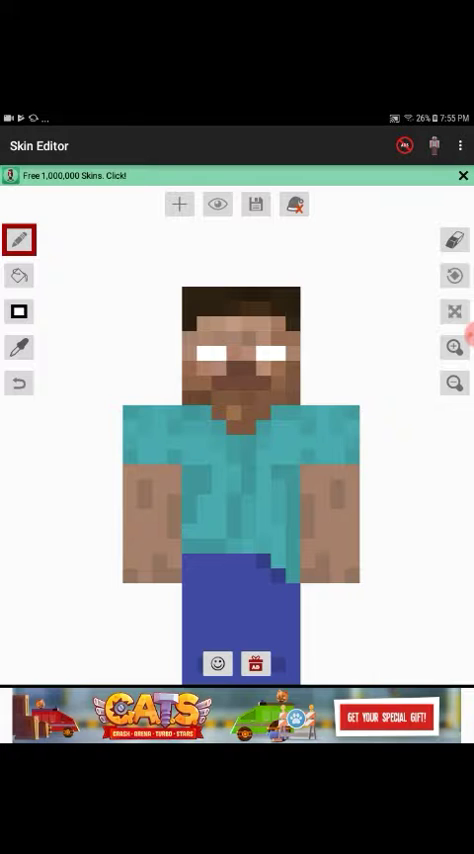
Choose a dark purple on the colour wheel and pencil an outline around the shirt and arms
{"action": "left_click", "coordinate": [20, 348]}
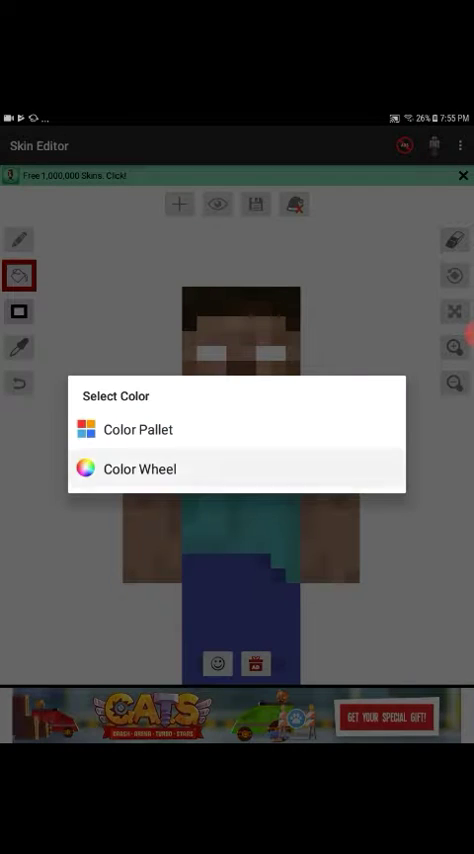
{"action": "left_click", "coordinate": [140, 468]}
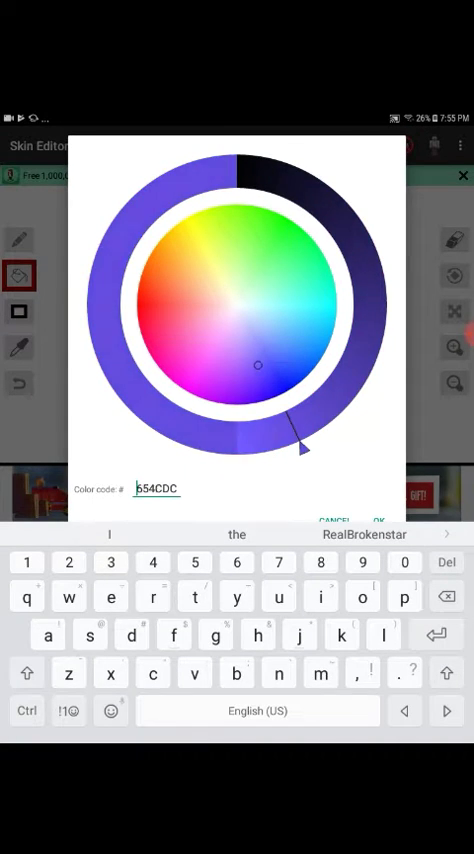
{"action": "left_click_drag", "start_coordinate": [304, 450], "coordinate": [396, 284]}
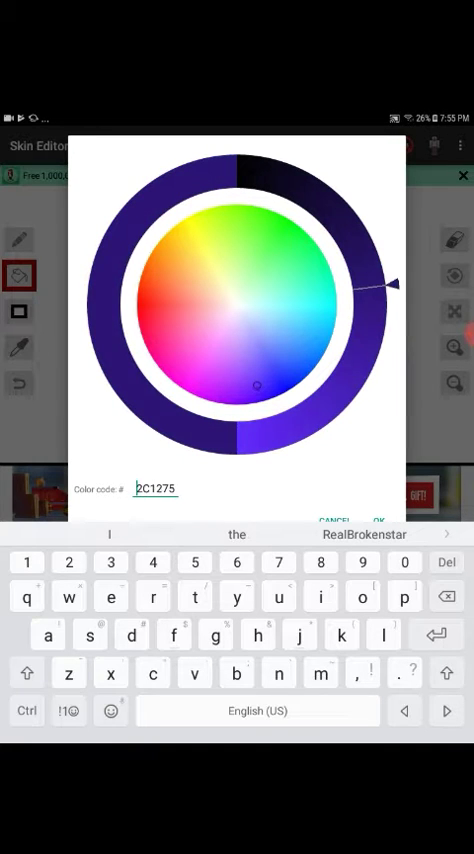
{"action": "left_click", "coordinate": [378, 520]}
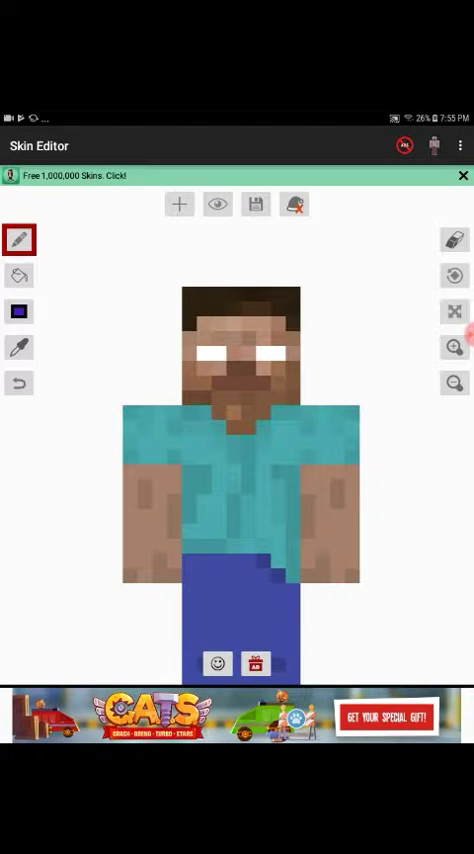
{"action": "left_click", "coordinate": [240, 420]}
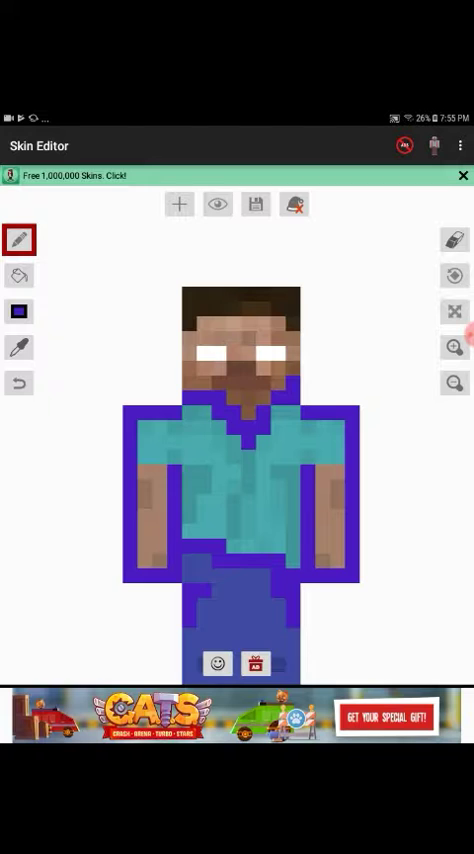
{"action": "left_click", "coordinate": [454, 312]}
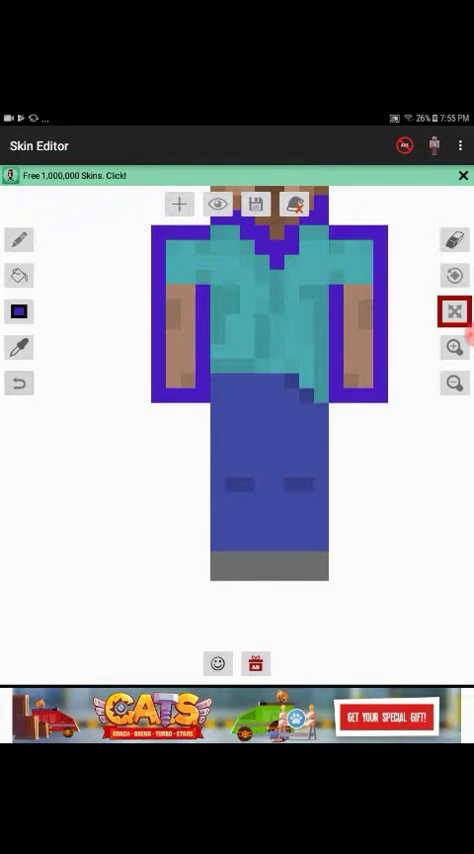
Pencil dark purple pixels along the edges of the legs and head to close the outline
{"action": "left_click", "coordinate": [20, 240]}
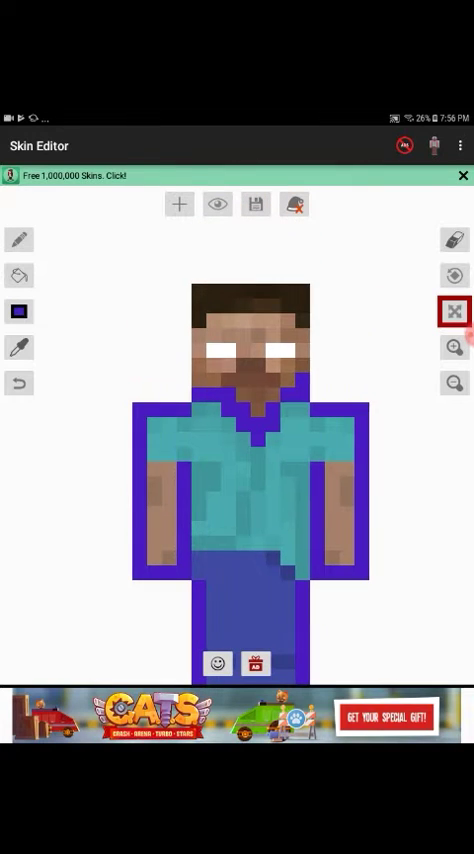
{"action": "left_click", "coordinate": [20, 238]}
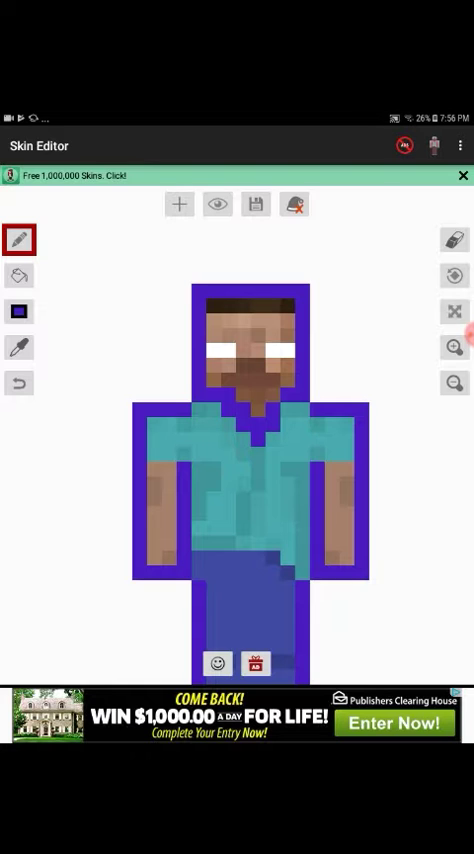
Browse the preset colour grid, then pick a steel-blue on the colour wheel and confirm it
{"action": "left_click", "coordinate": [20, 276]}
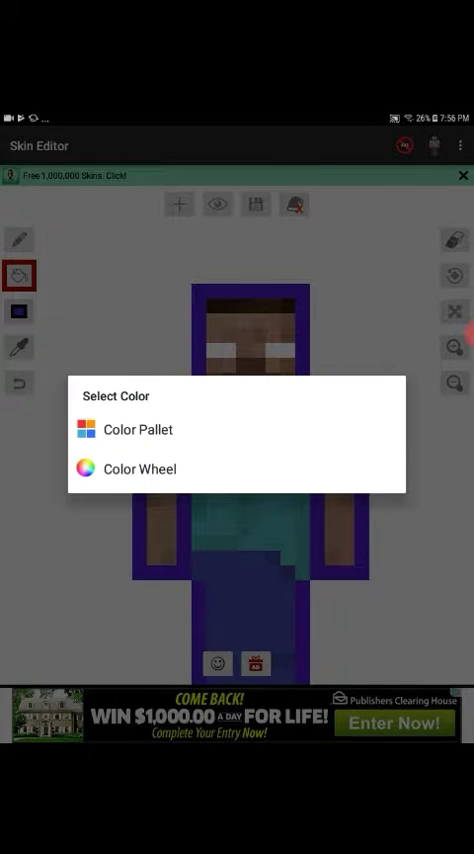
{"action": "left_click", "coordinate": [128, 428]}
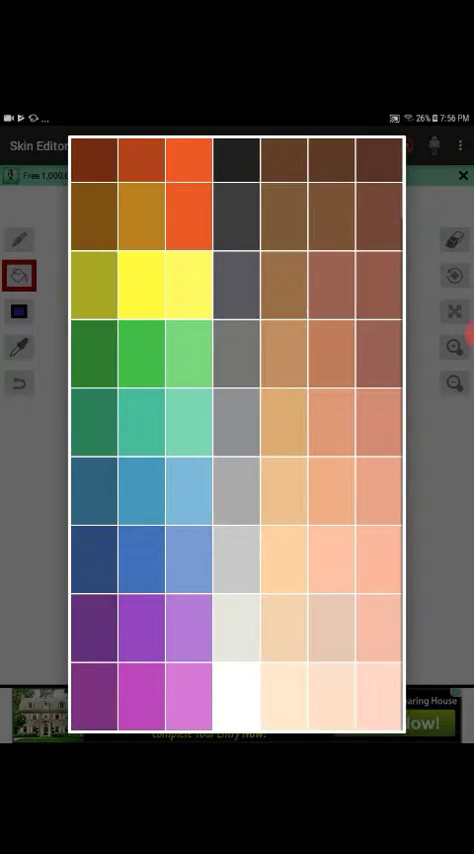
{"action": "left_click", "coordinate": [462, 176]}
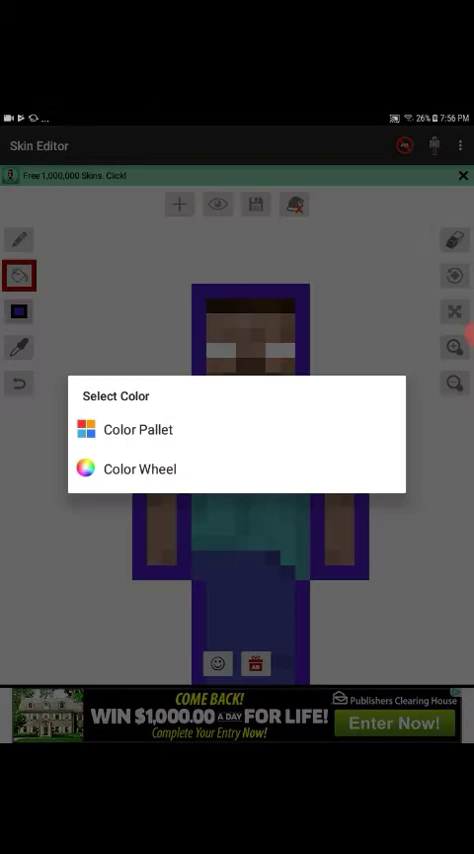
{"action": "left_click", "coordinate": [138, 470]}
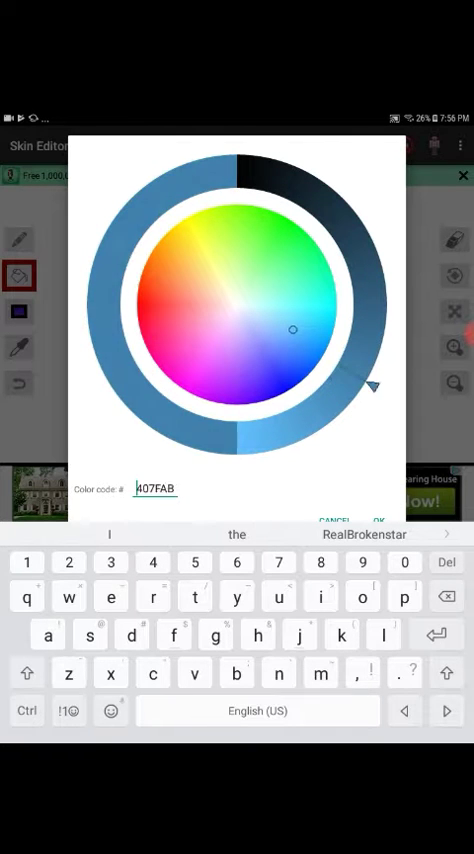
{"action": "left_click", "coordinate": [376, 520]}
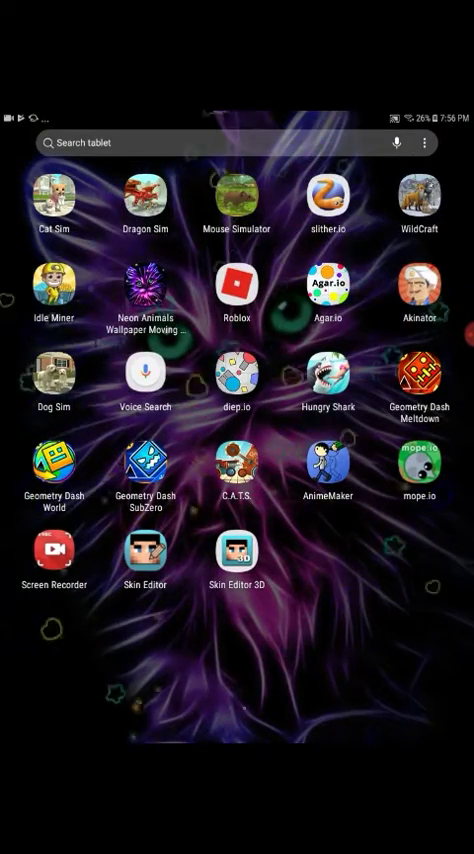
Relaunch Skin Editor from the home screen, now showing a blue-and-black patterned skin
{"action": "left_click", "coordinate": [238, 556]}
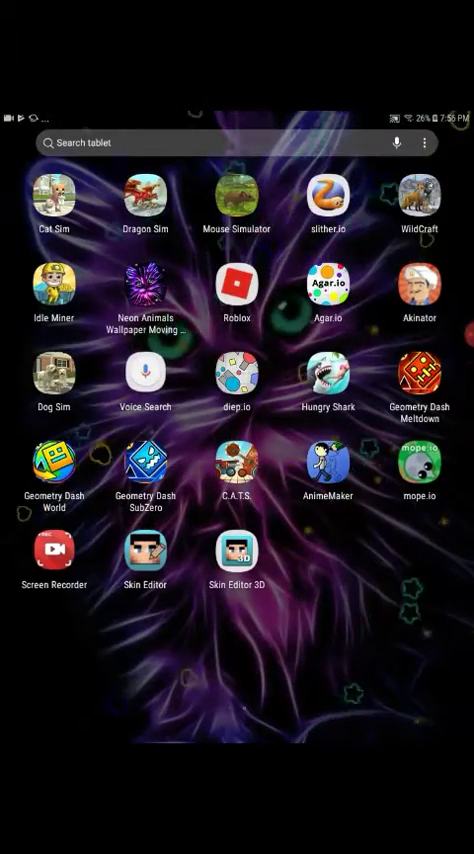
{"action": "left_click", "coordinate": [148, 552]}
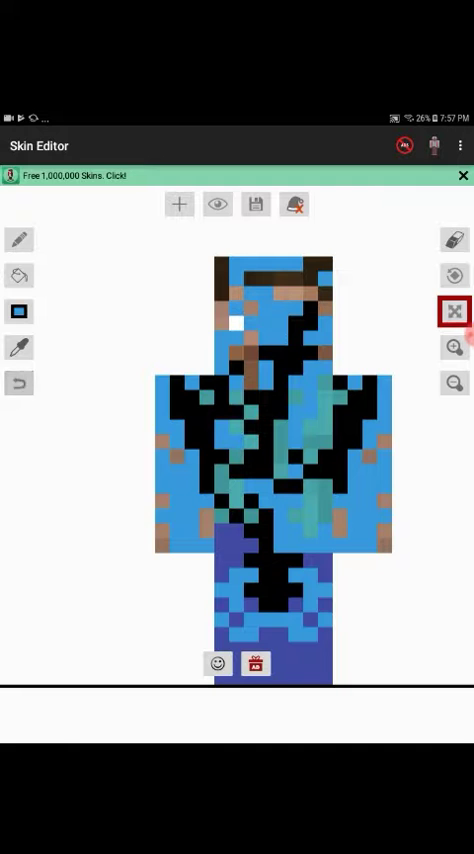
Confirm a lavender colour from the wheel and apply it on the character
{"action": "left_click", "coordinate": [18, 240]}
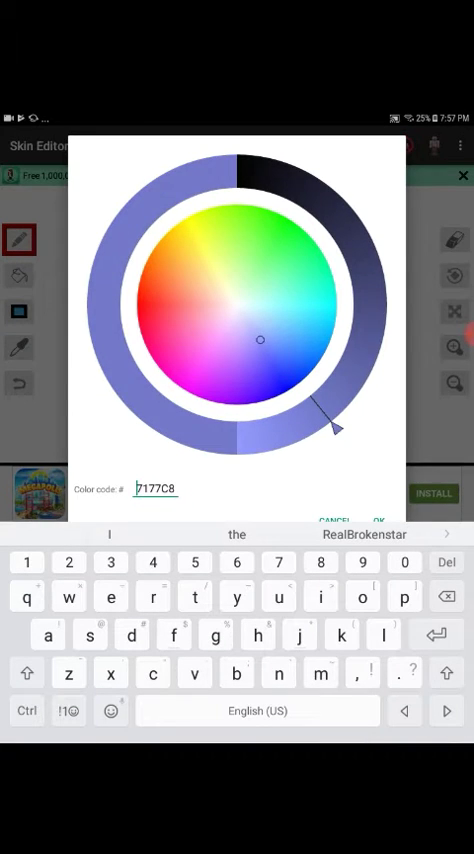
{"action": "left_click", "coordinate": [376, 520]}
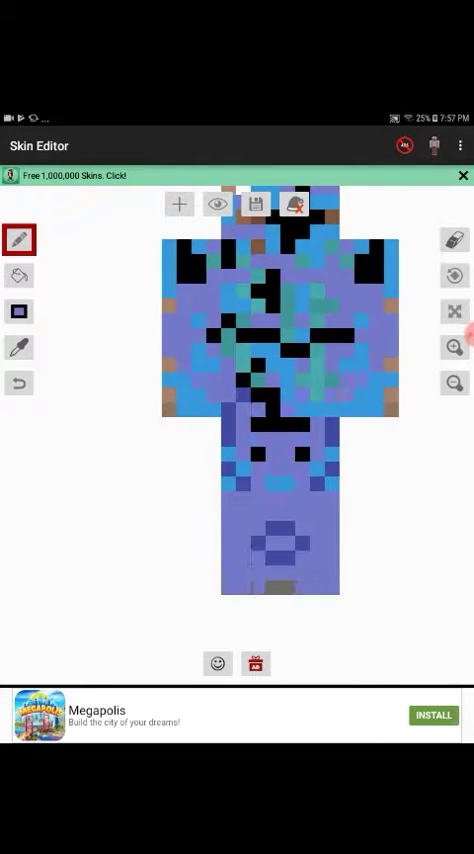
{"action": "left_click", "coordinate": [456, 310]}
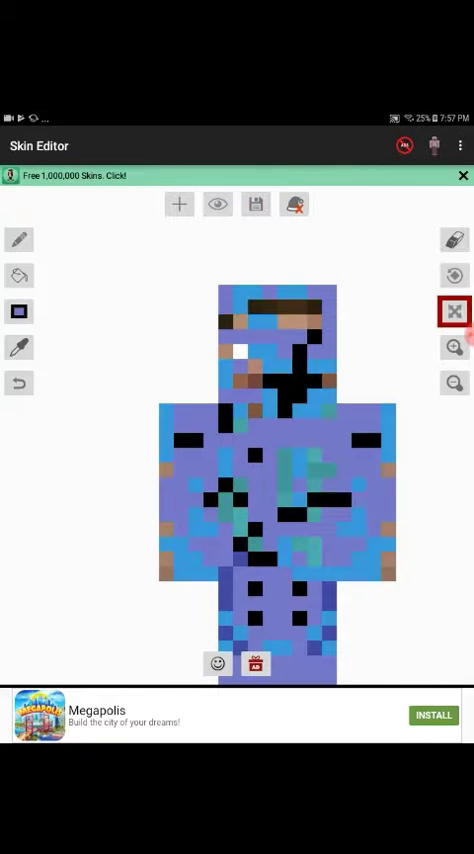
{"action": "left_click", "coordinate": [18, 272]}
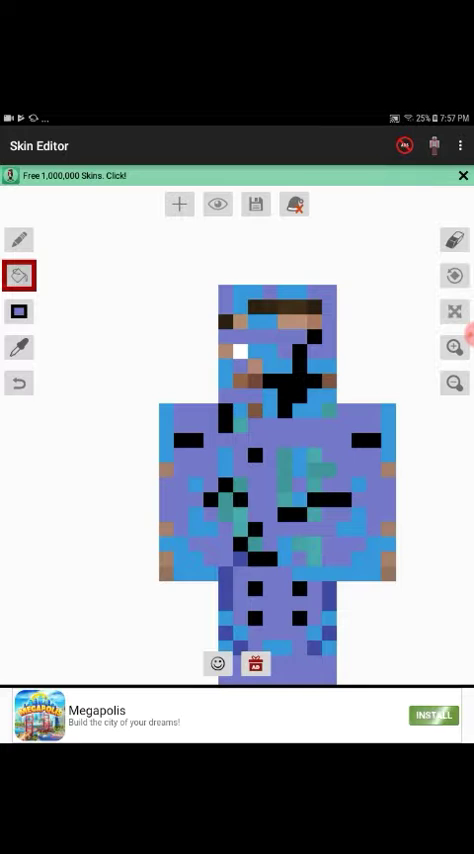
Pick a bright blue on the colour wheel and bucket-fill the whole character with it
{"action": "left_click", "coordinate": [18, 274]}
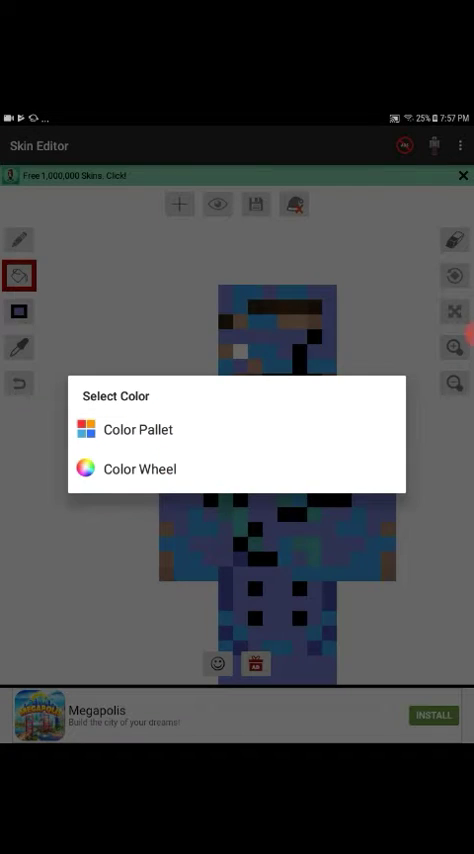
{"action": "left_click", "coordinate": [140, 470]}
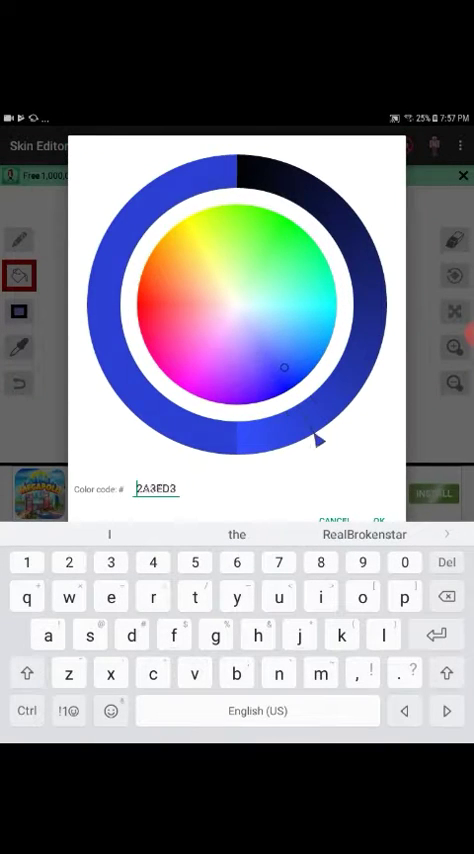
{"action": "left_click_drag", "start_coordinate": [312, 436], "coordinate": [284, 430]}
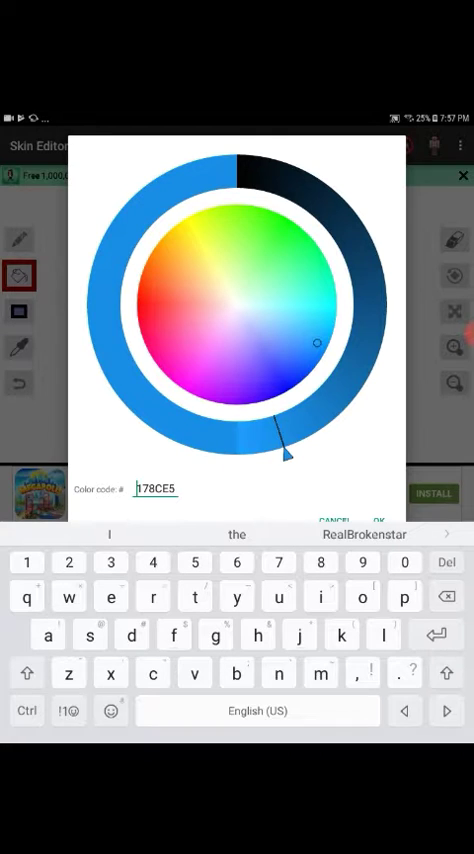
{"action": "left_click", "coordinate": [378, 520]}
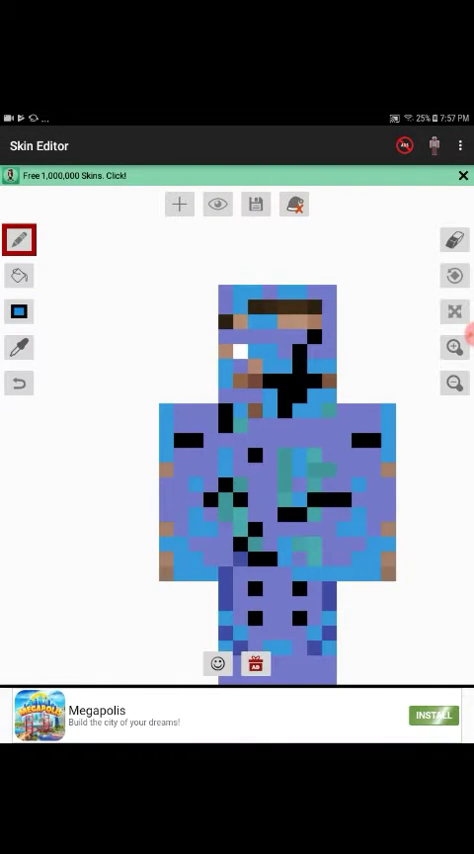
{"action": "left_click", "coordinate": [18, 270]}
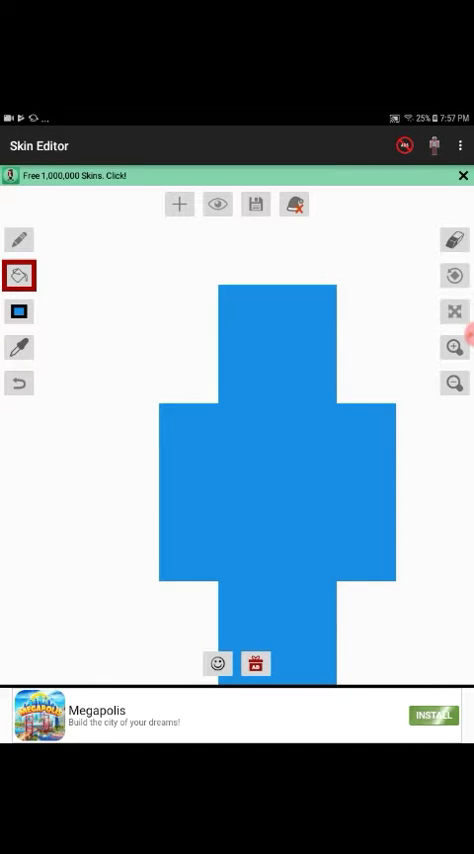
Rotate the character to its Bottom side, revealing the unpainted soles
{"action": "left_click", "coordinate": [452, 312]}
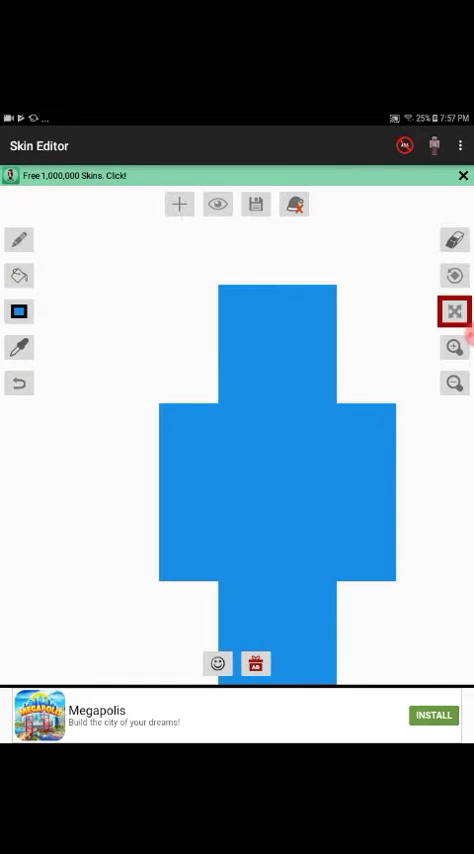
{"action": "left_click", "coordinate": [456, 312]}
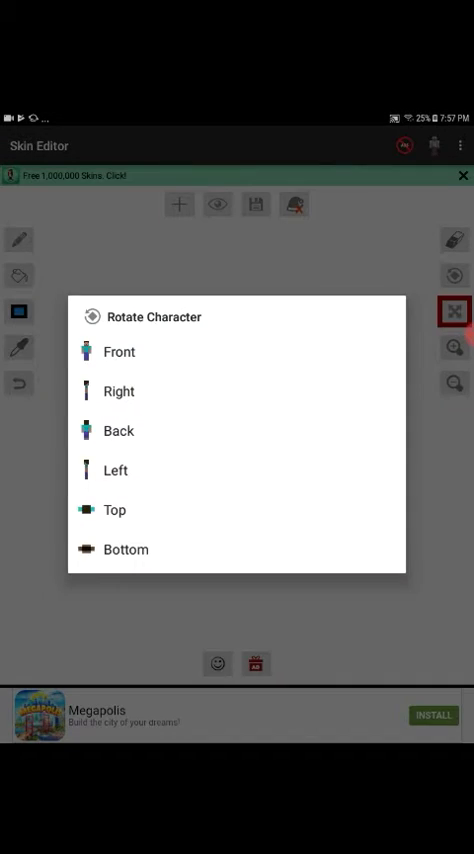
{"action": "left_click", "coordinate": [116, 470]}
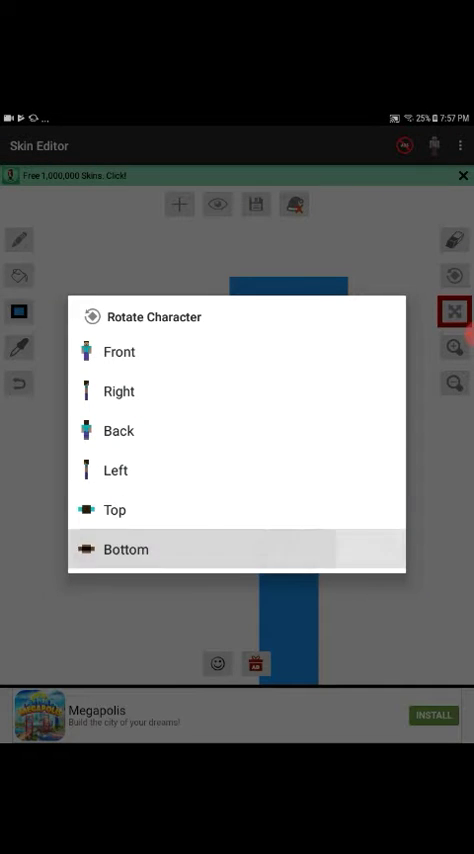
{"action": "left_click", "coordinate": [126, 548]}
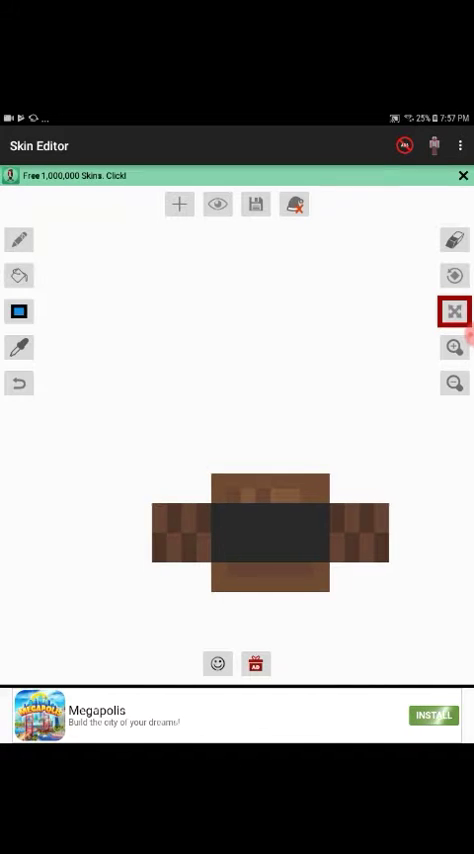
Pick a bright blue from the colour wheel and return to the upright blue silhouette
{"action": "left_click", "coordinate": [20, 272]}
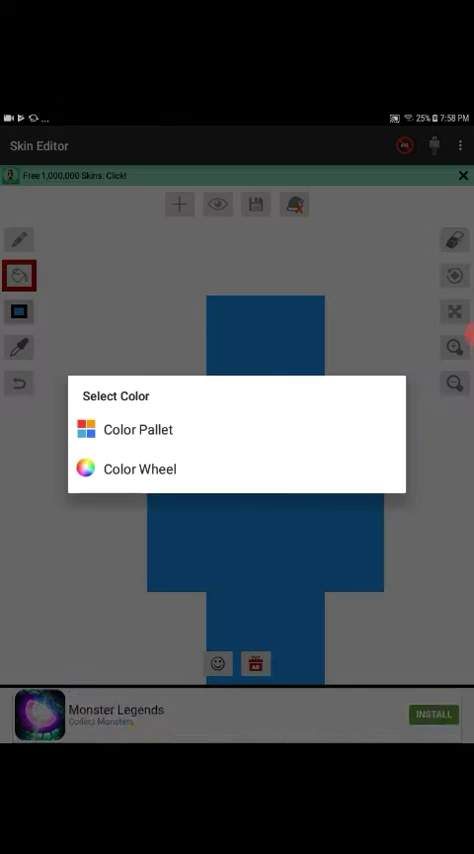
{"action": "left_click", "coordinate": [140, 470]}
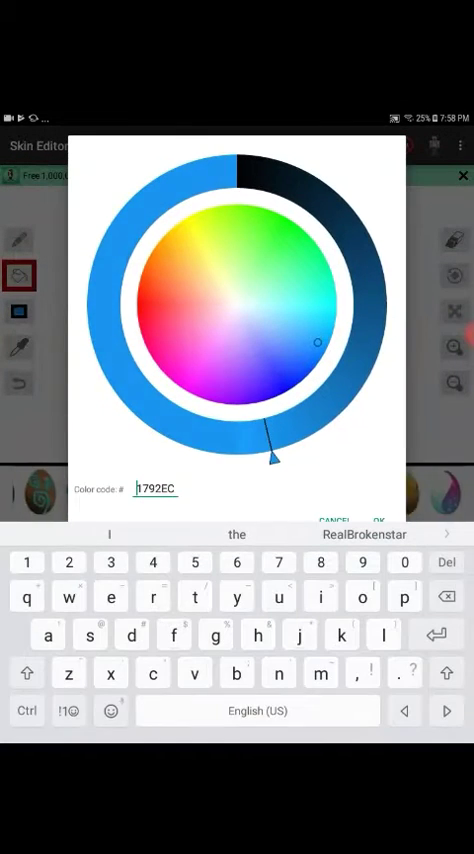
{"action": "left_click_drag", "start_coordinate": [276, 460], "coordinate": [390, 350]}
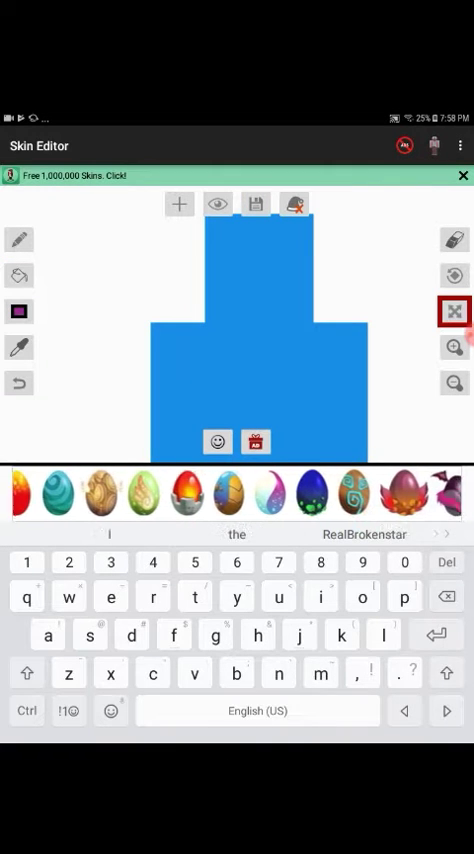
{"action": "left_click", "coordinate": [454, 310]}
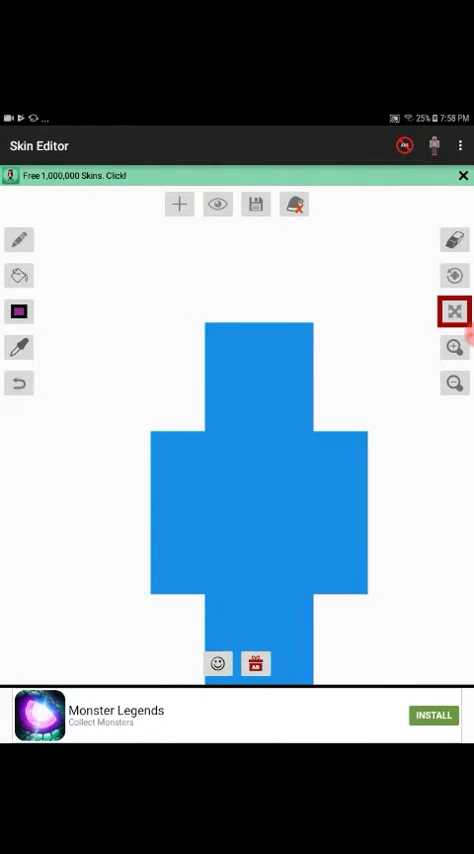
Choose the purple-outlined cross-shaped face as the side to edit
{"action": "left_click", "coordinate": [18, 238]}
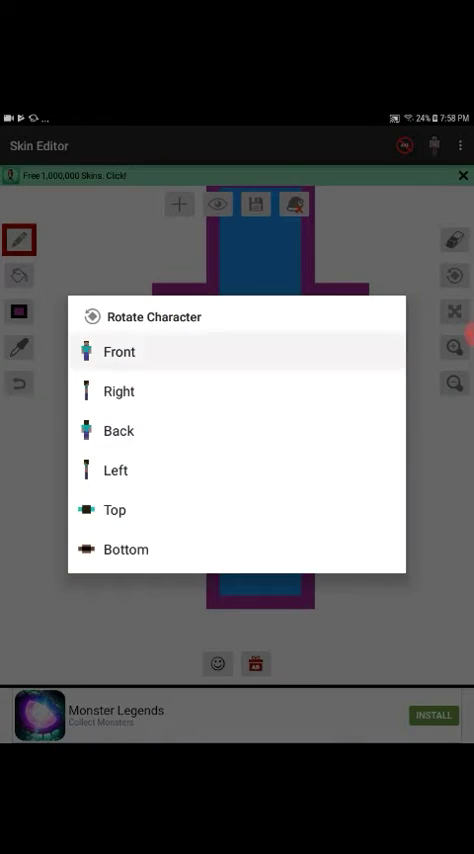
{"action": "left_click", "coordinate": [118, 352]}
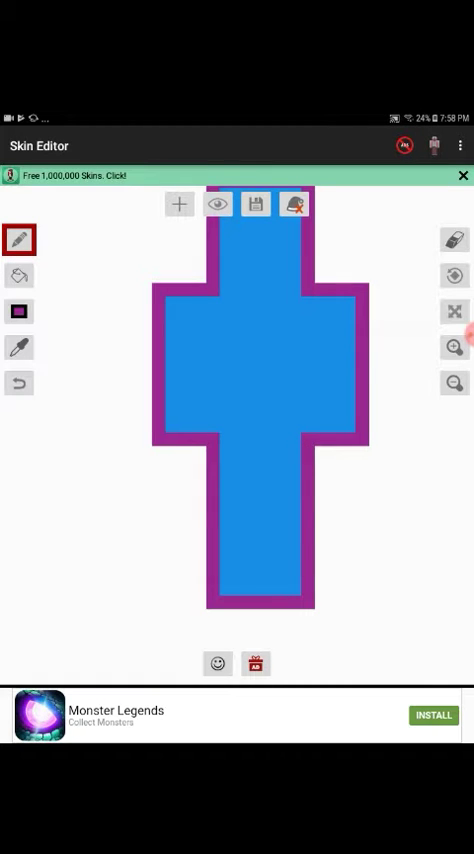
Set a bright green on the colour wheel and paint the top of the cross green
{"action": "left_click", "coordinate": [456, 312]}
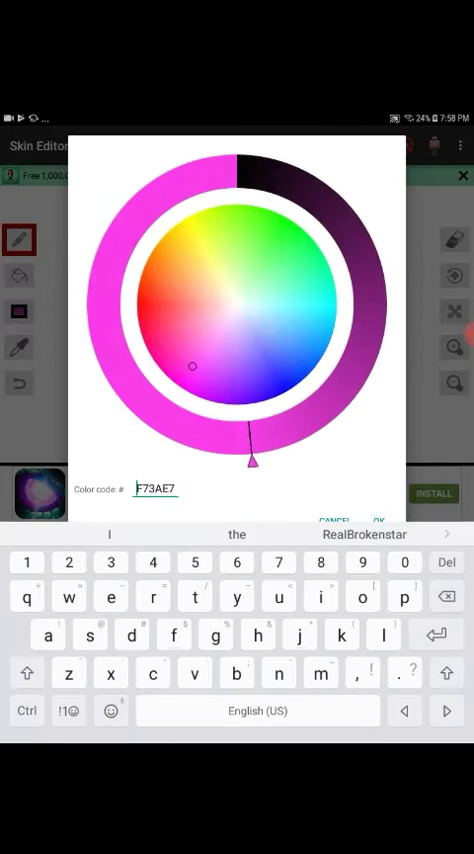
{"action": "left_click_drag", "start_coordinate": [192, 366], "coordinate": [264, 240]}
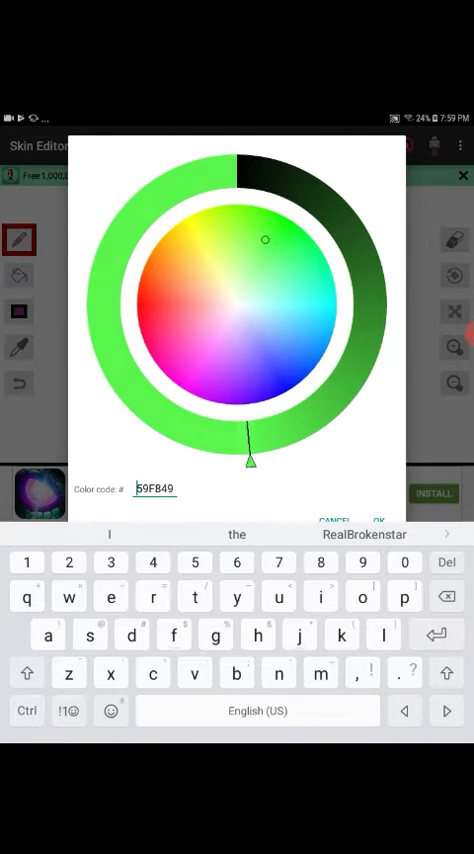
{"action": "left_click_drag", "start_coordinate": [248, 460], "coordinate": [380, 376]}
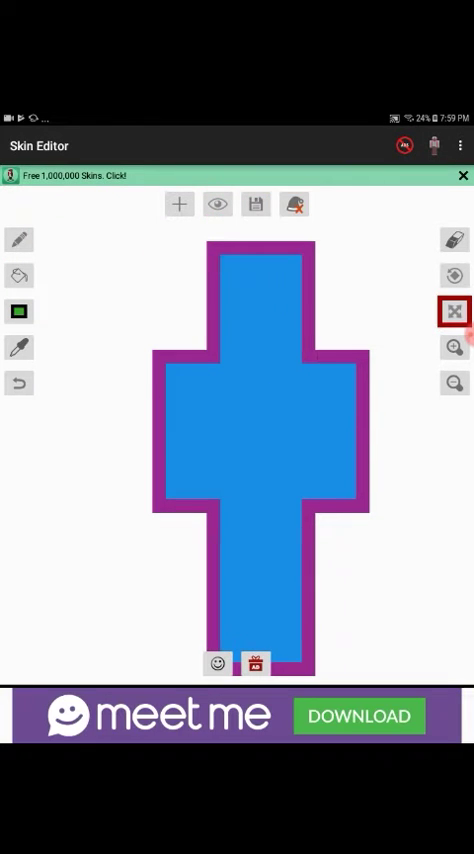
{"action": "left_click", "coordinate": [18, 238]}
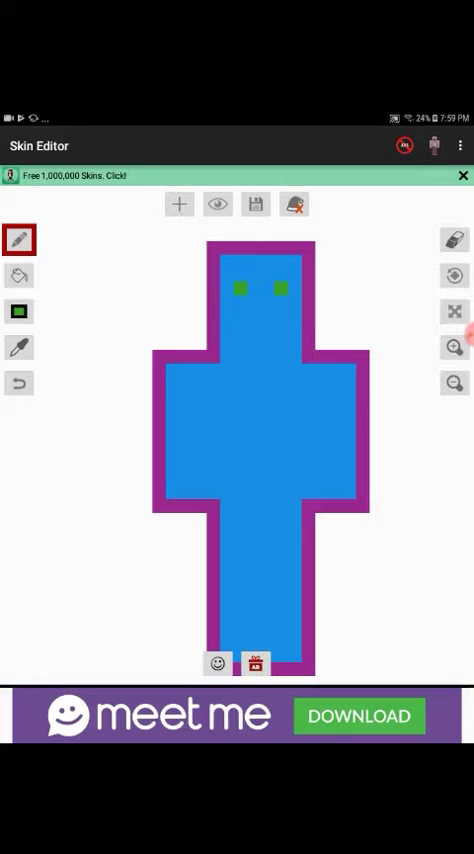
{"action": "left_click", "coordinate": [222, 260]}
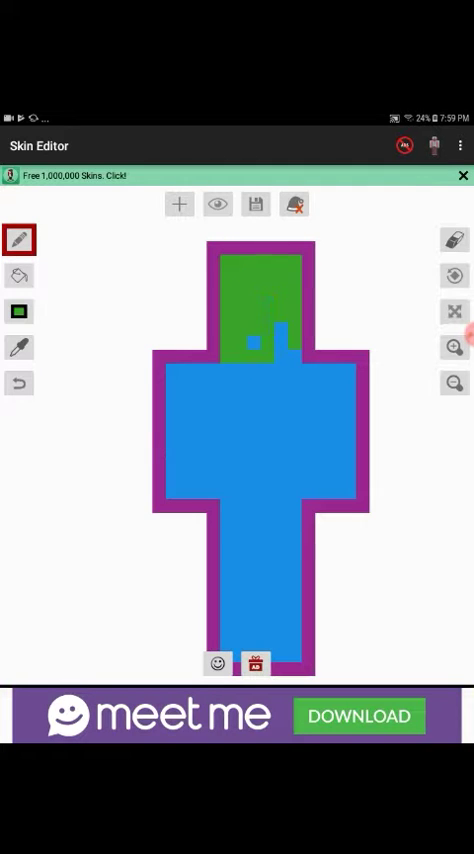
{"action": "left_click", "coordinate": [270, 360]}
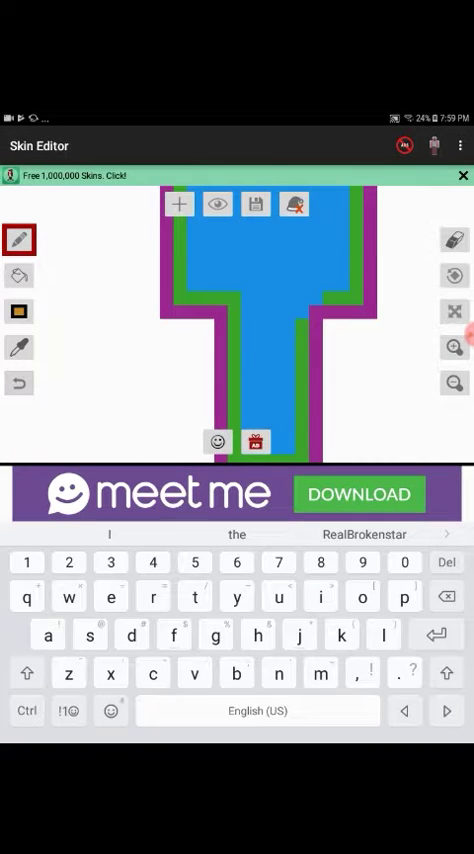
Complete the green band just inside the purple outline around the whole figure
{"action": "left_click", "coordinate": [20, 348]}
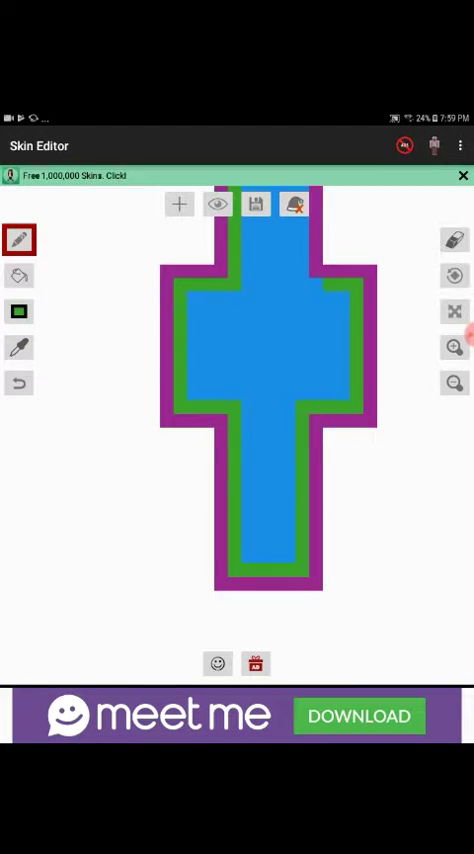
{"action": "left_click", "coordinate": [452, 312]}
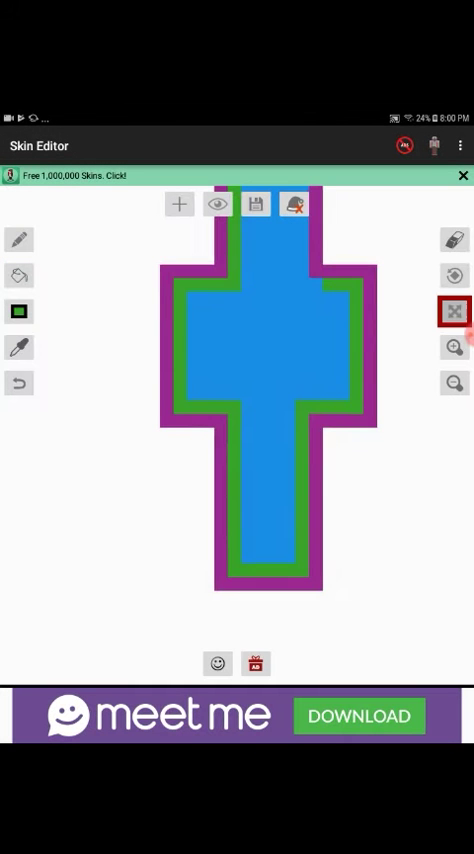
{"action": "left_click", "coordinate": [20, 238]}
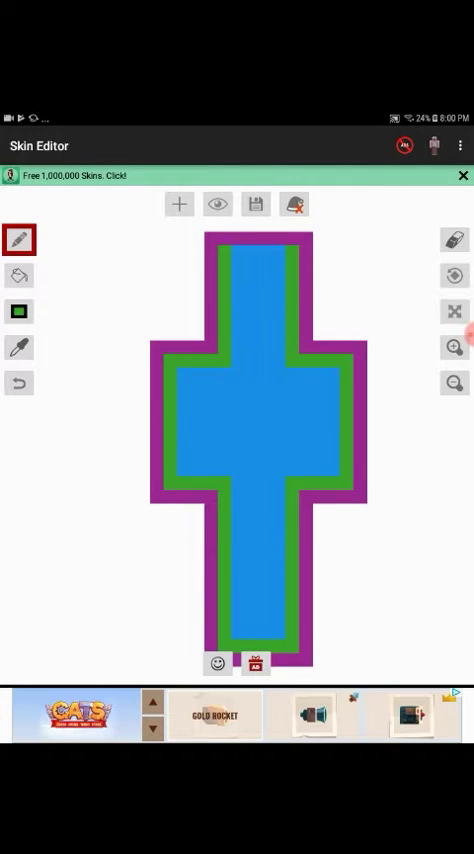
{"action": "left_click", "coordinate": [20, 348]}
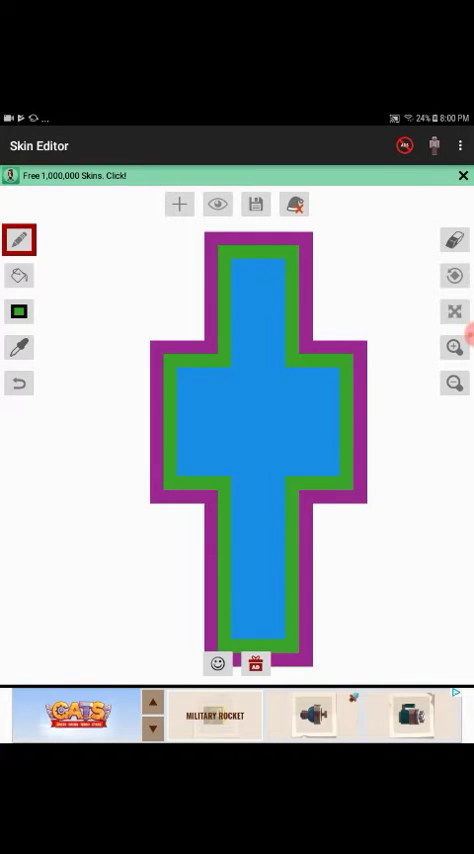
Choose orange from the colour palette and line it inside the green border
{"action": "left_click", "coordinate": [18, 276]}
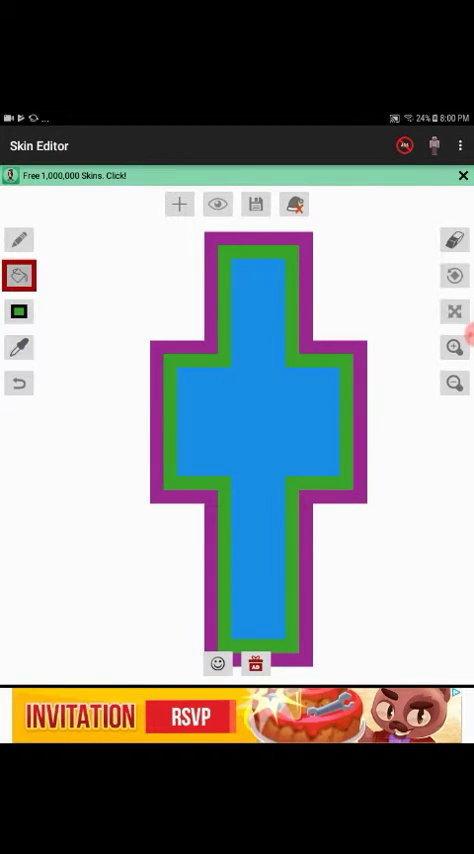
{"action": "left_click", "coordinate": [18, 276]}
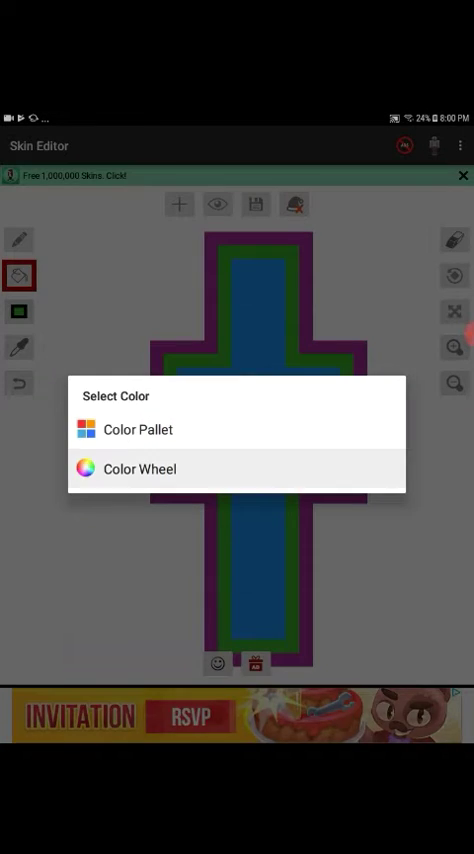
{"action": "left_click", "coordinate": [140, 470]}
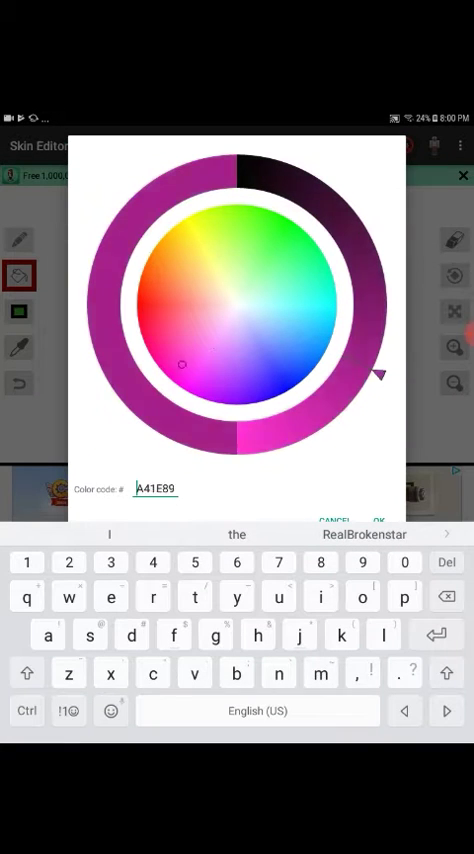
{"action": "left_click_drag", "start_coordinate": [380, 376], "coordinate": [352, 410]}
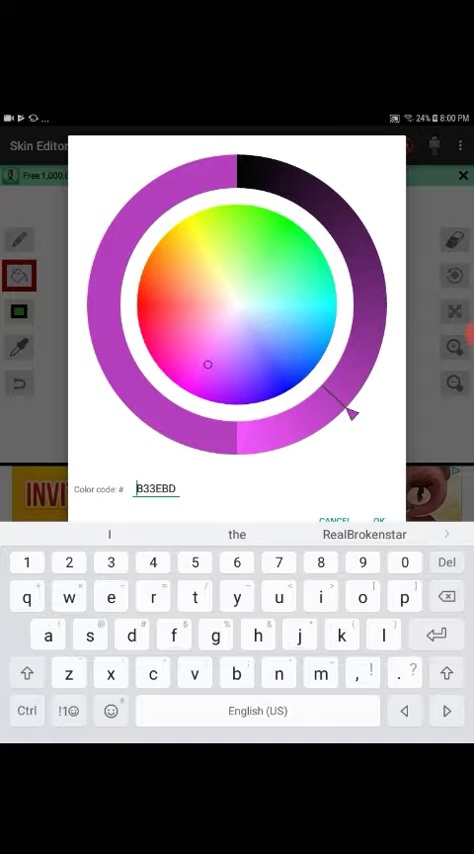
{"action": "left_click", "coordinate": [376, 520]}
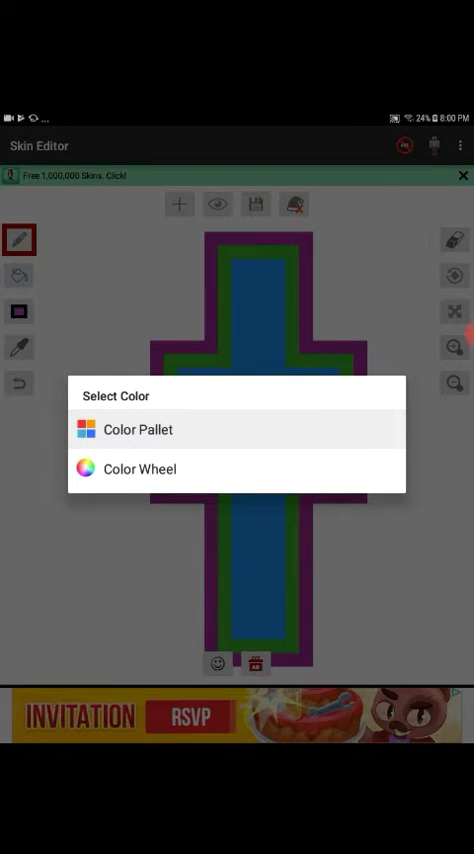
{"action": "left_click", "coordinate": [136, 428]}
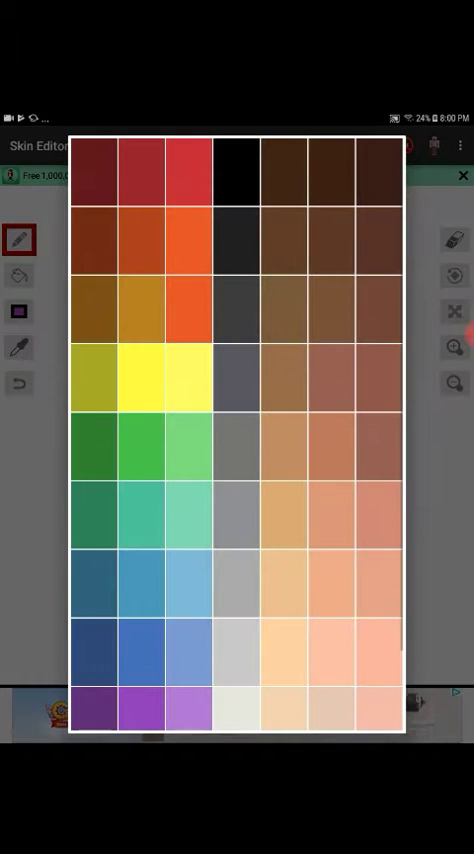
{"action": "scroll", "scroll_direction": "up", "scroll_amount": 3}
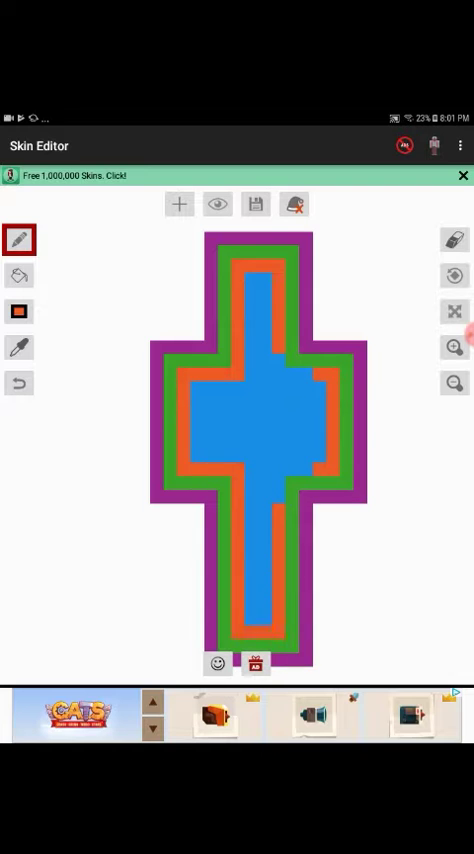
Rotate to Front and paint the head black, leaving two blue eye squares
{"action": "left_click", "coordinate": [268, 490]}
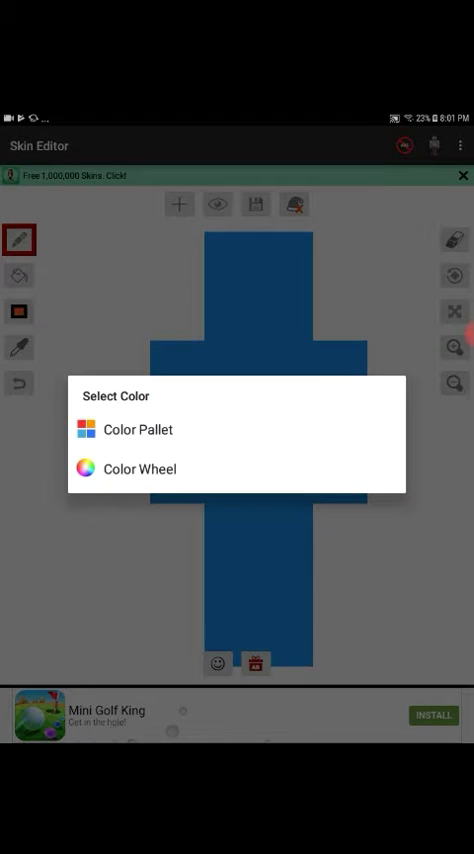
{"action": "left_click", "coordinate": [140, 470]}
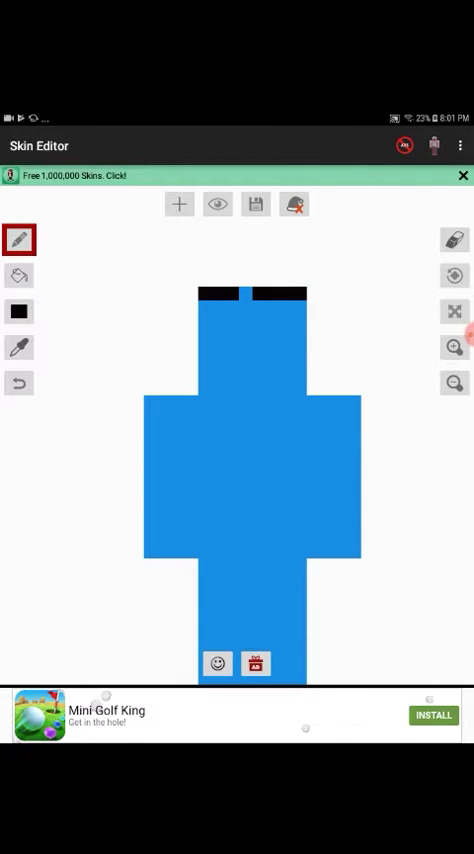
{"action": "left_click", "coordinate": [256, 320]}
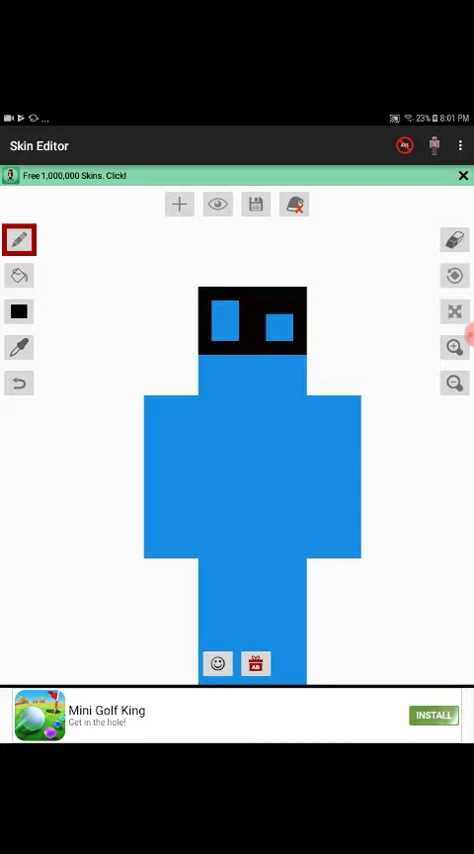
Check the colour wheel, then choose red from the palette as the paint colour
{"action": "left_click", "coordinate": [18, 276]}
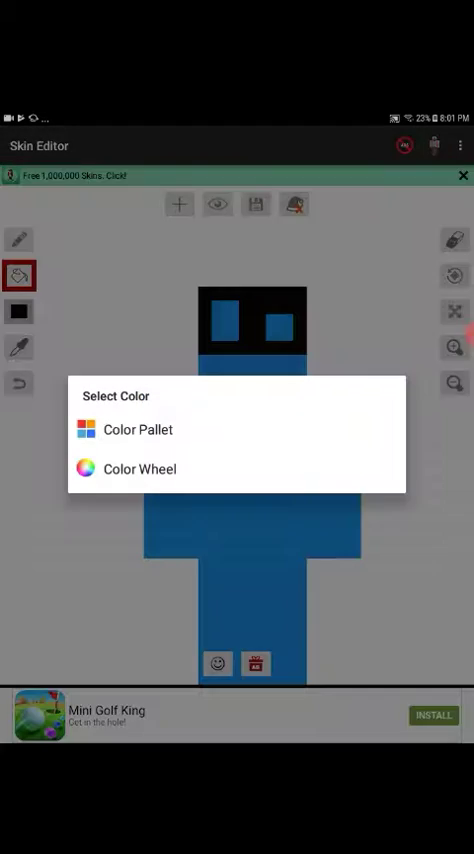
{"action": "left_click", "coordinate": [140, 470]}
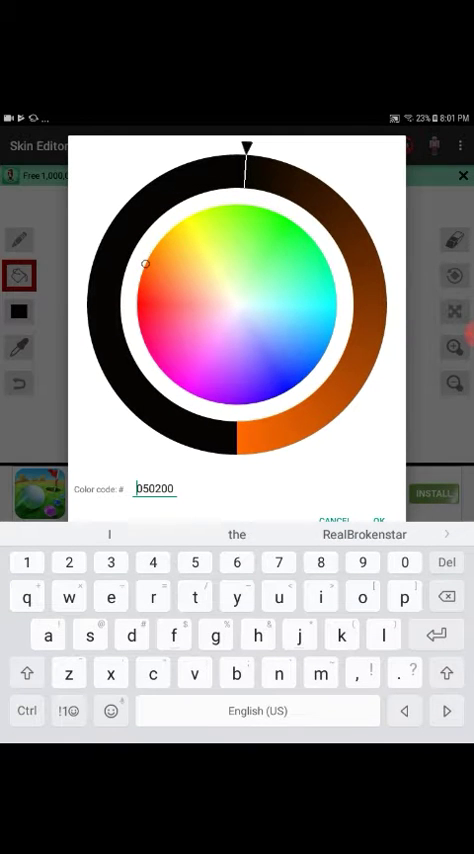
{"action": "left_click", "coordinate": [376, 520]}
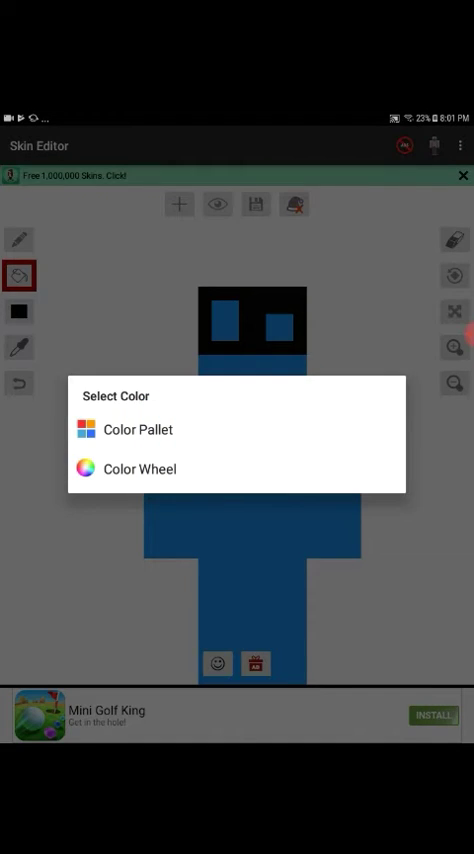
{"action": "left_click", "coordinate": [140, 470]}
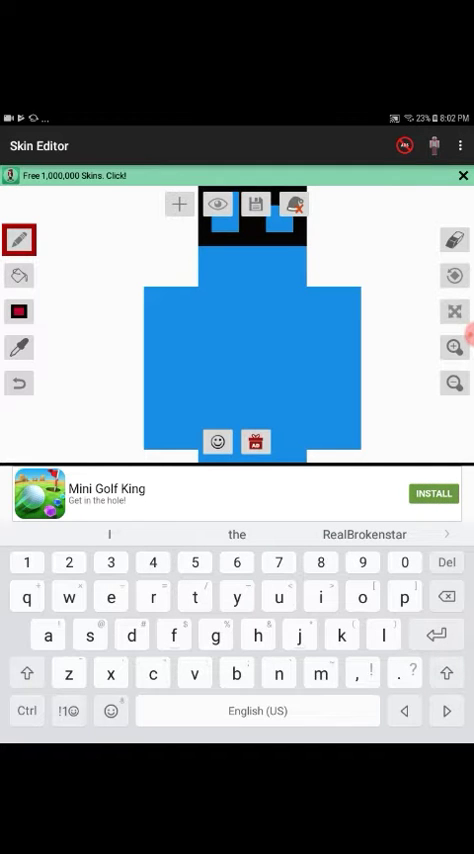
{"action": "left_click", "coordinate": [452, 310]}
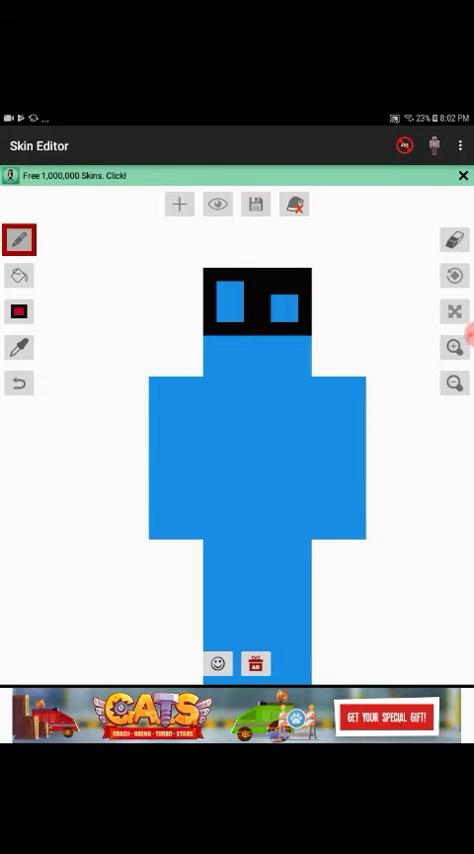
Paint both eyes red, then fill the lower face with pale teal
{"action": "left_click", "coordinate": [228, 300]}
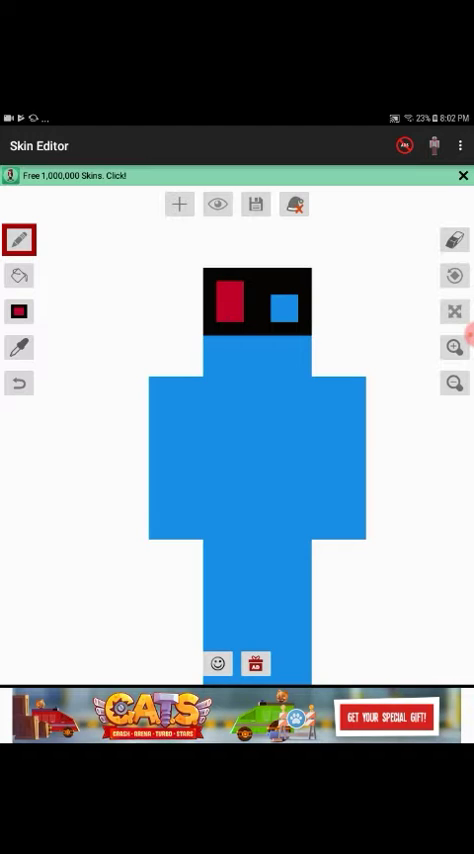
{"action": "left_click", "coordinate": [284, 308]}
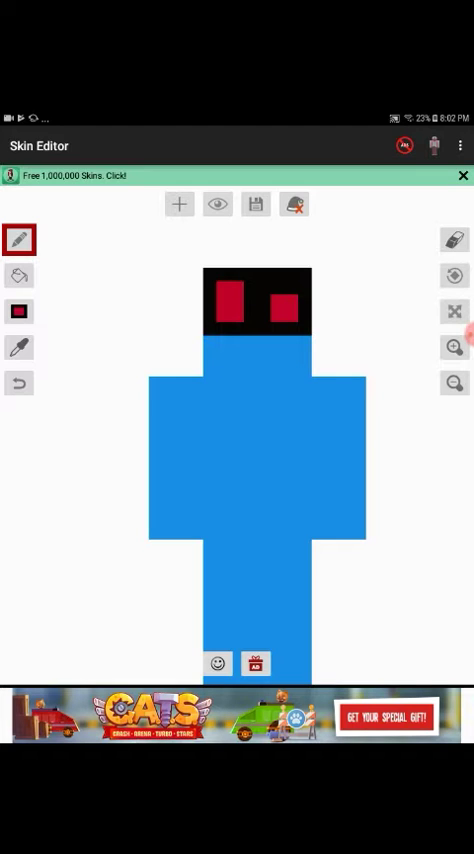
{"action": "left_click", "coordinate": [20, 348]}
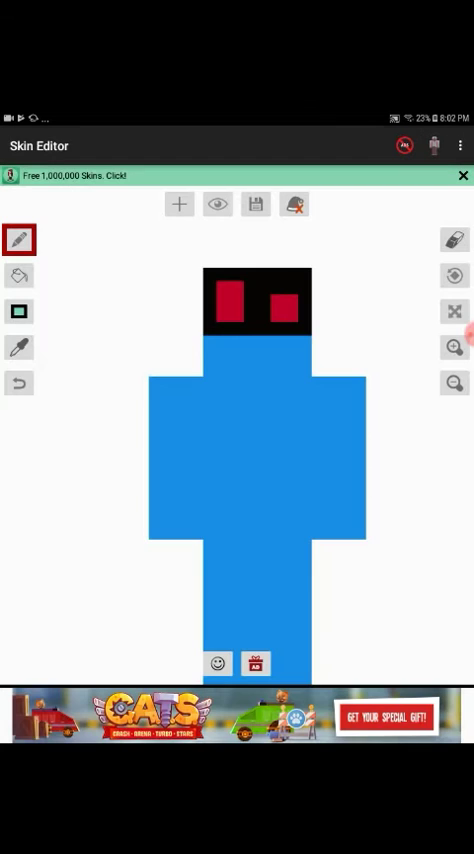
{"action": "left_click", "coordinate": [240, 344]}
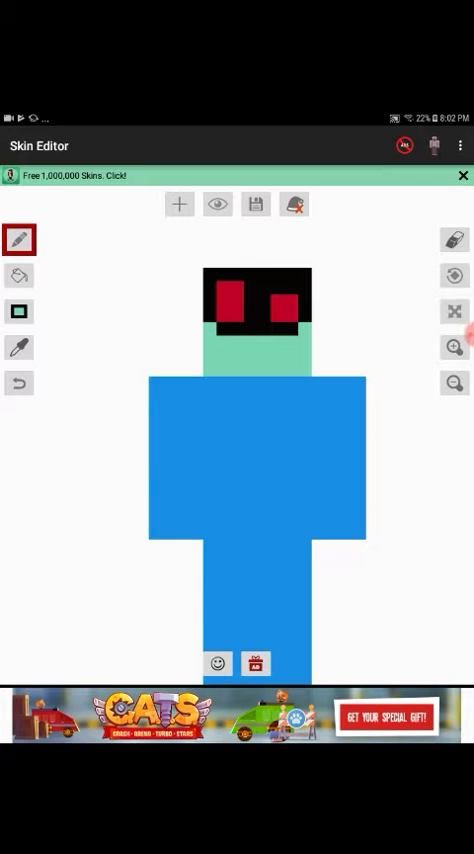
Add pink cheek spots on the teal face and bring up the Select Color choices
{"action": "left_click", "coordinate": [18, 240]}
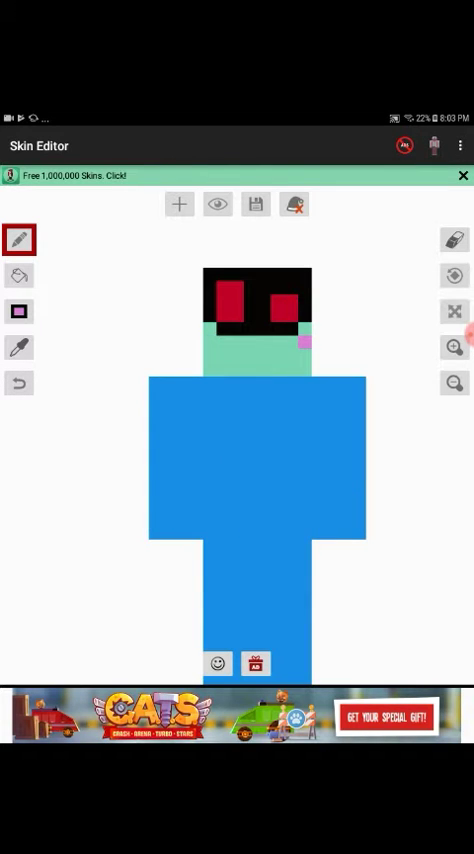
{"action": "left_click", "coordinate": [208, 340]}
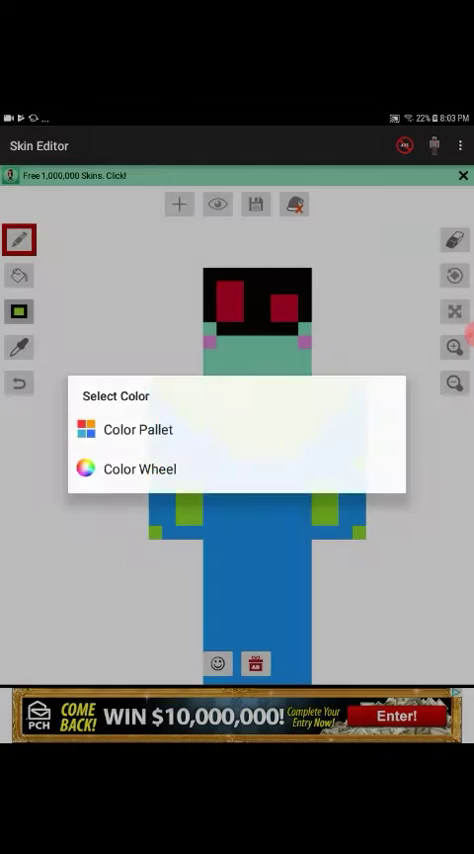
Pick pink from the colour wheel and paint horizontal pink stripes over the blue legs
{"action": "left_click", "coordinate": [130, 470]}
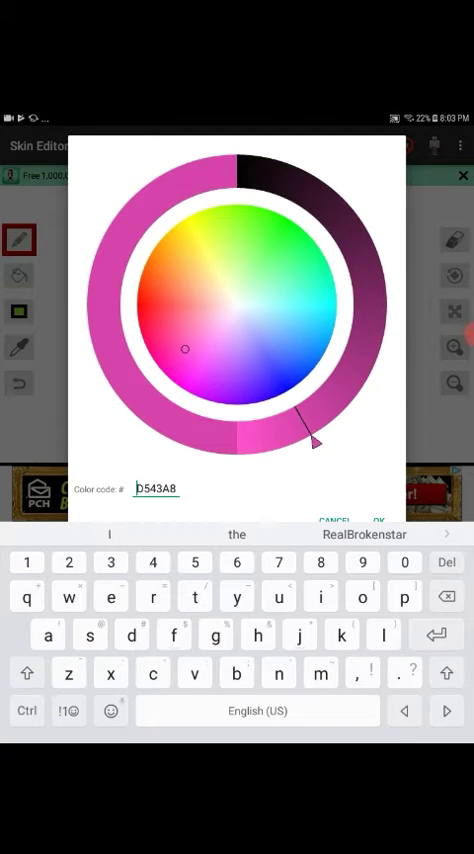
{"action": "left_click", "coordinate": [374, 522]}
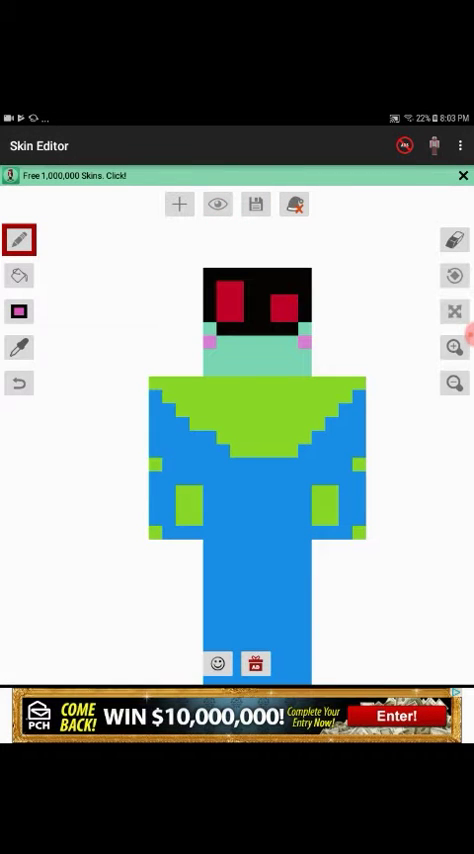
{"action": "left_click", "coordinate": [452, 308]}
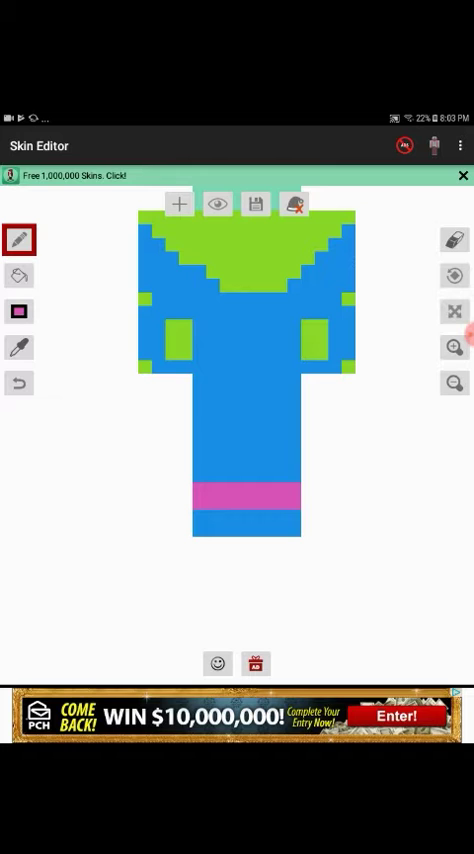
{"action": "left_click", "coordinate": [240, 420]}
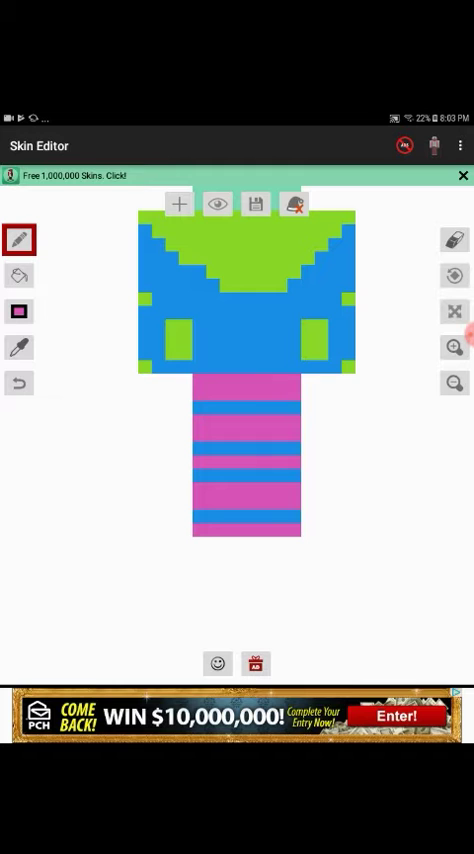
{"action": "left_click", "coordinate": [456, 312]}
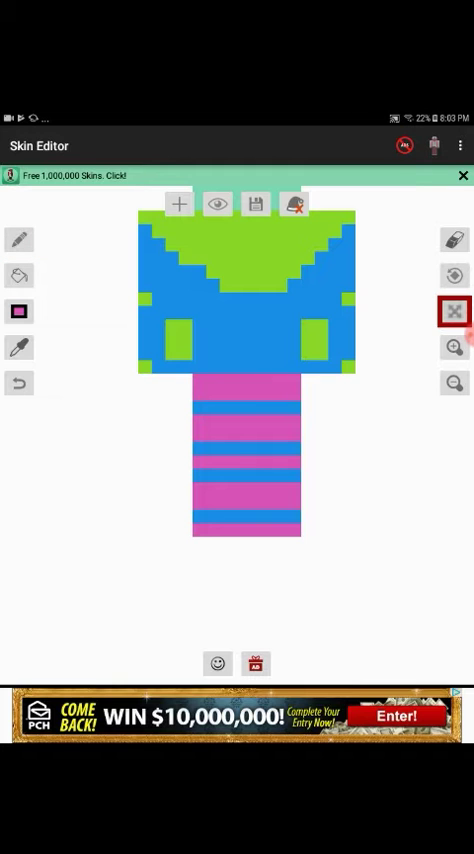
Turn to the character's side and edge its tall blue head-and-body strip in red
{"action": "left_click", "coordinate": [456, 310]}
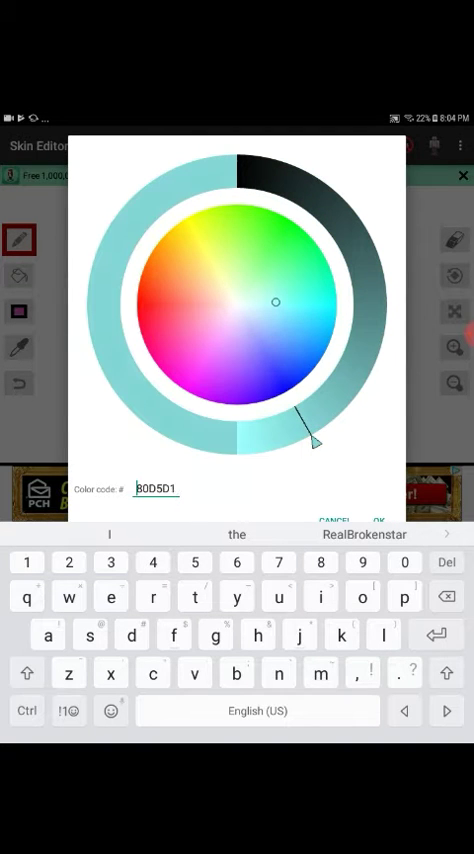
{"action": "left_click", "coordinate": [374, 520]}
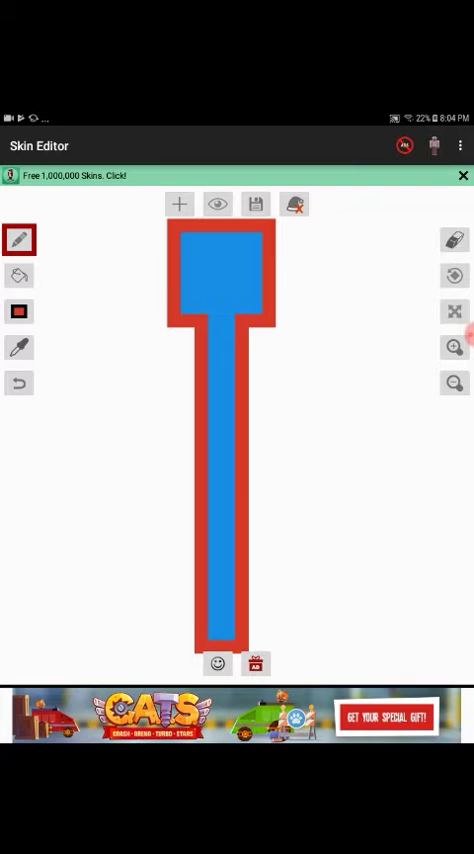
{"action": "left_click", "coordinate": [18, 312]}
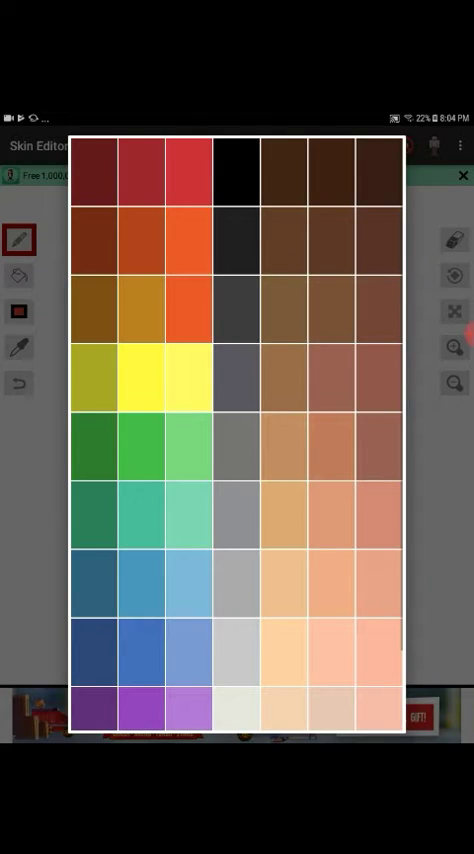
Fill the side strip yellow inside the red outline, resampling red and yellow with the eyedropper
{"action": "left_click", "coordinate": [464, 176]}
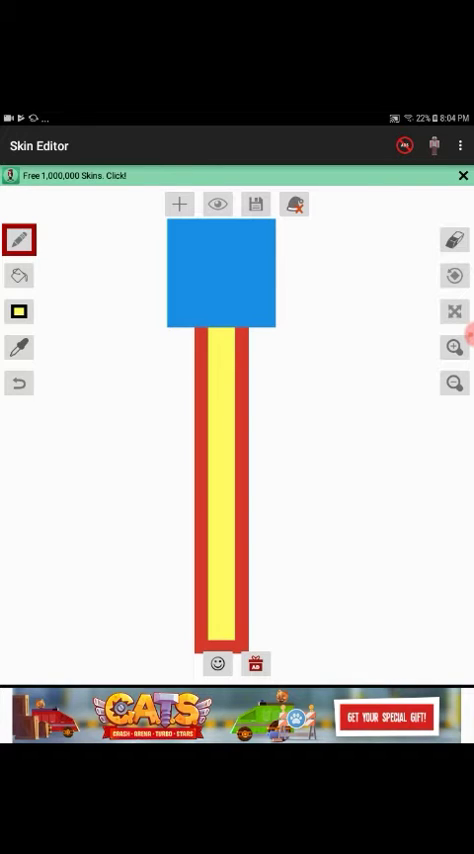
{"action": "left_click", "coordinate": [18, 348]}
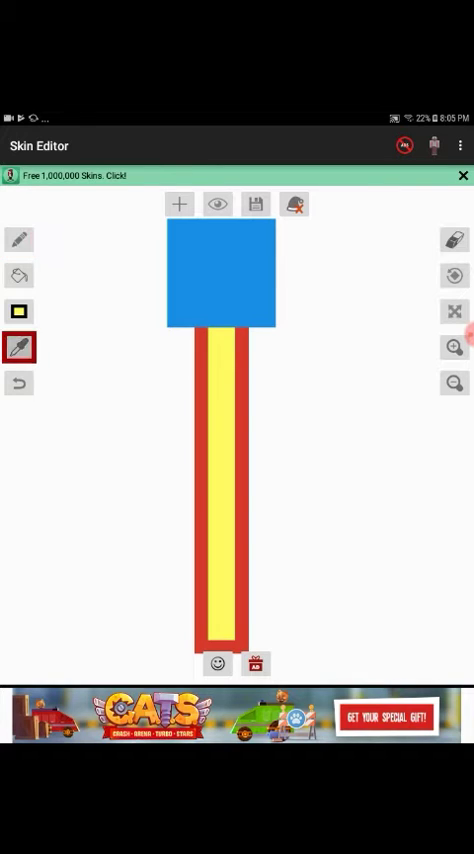
{"action": "left_click", "coordinate": [18, 240]}
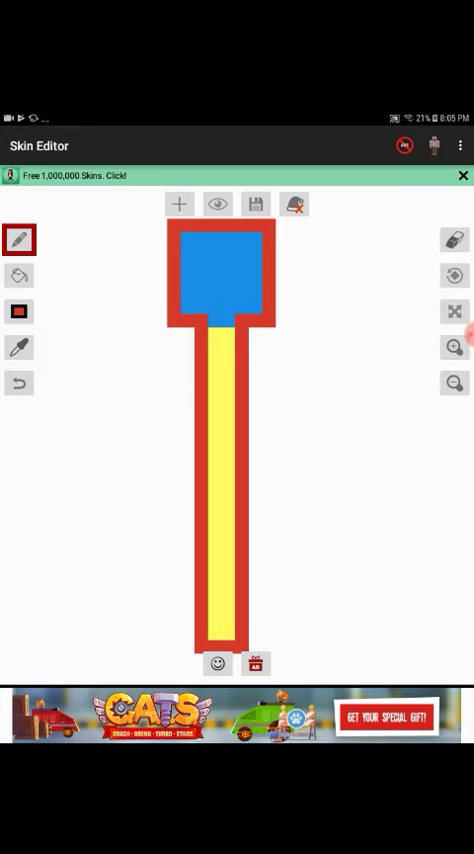
{"action": "left_click", "coordinate": [18, 348]}
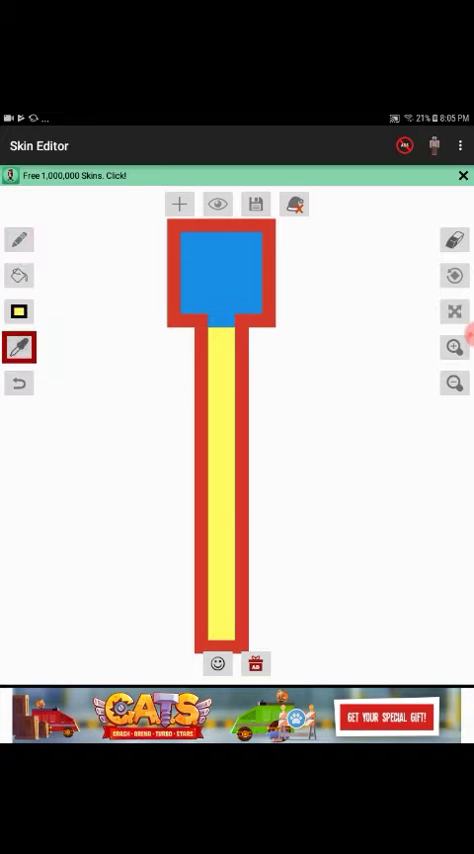
{"action": "left_click", "coordinate": [18, 240]}
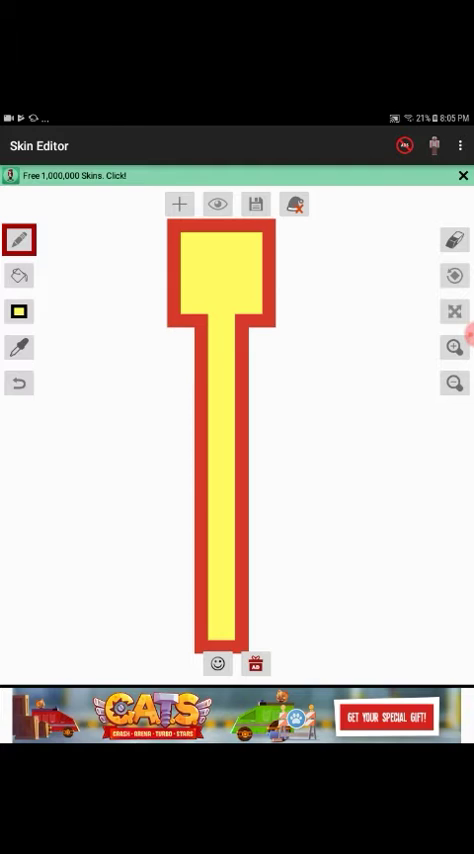
Paint the side's head square yellow, check another side, then undo to restore the blue head
{"action": "left_click", "coordinate": [216, 280]}
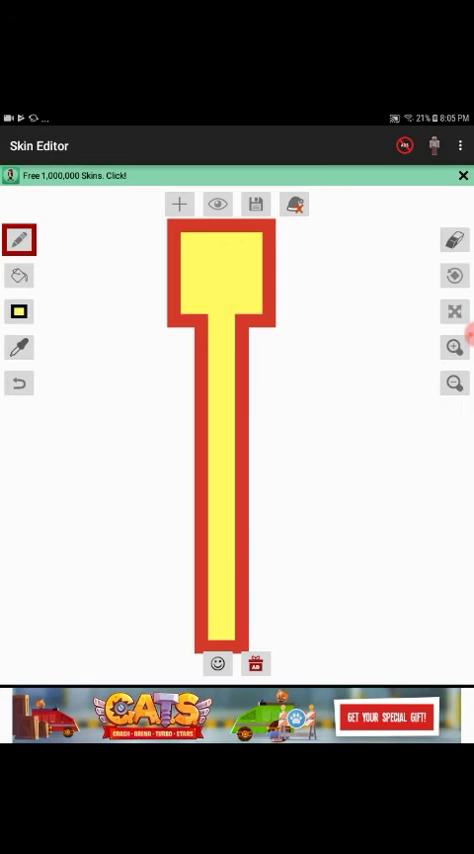
{"action": "left_click", "coordinate": [220, 278]}
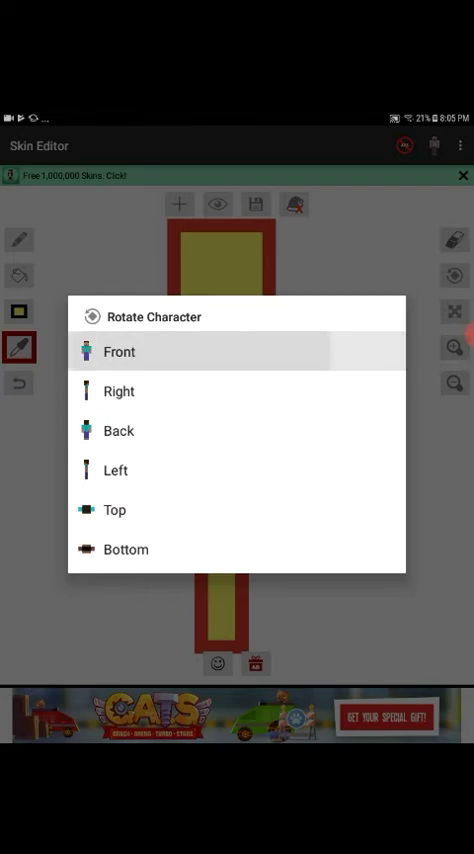
{"action": "left_click", "coordinate": [120, 352]}
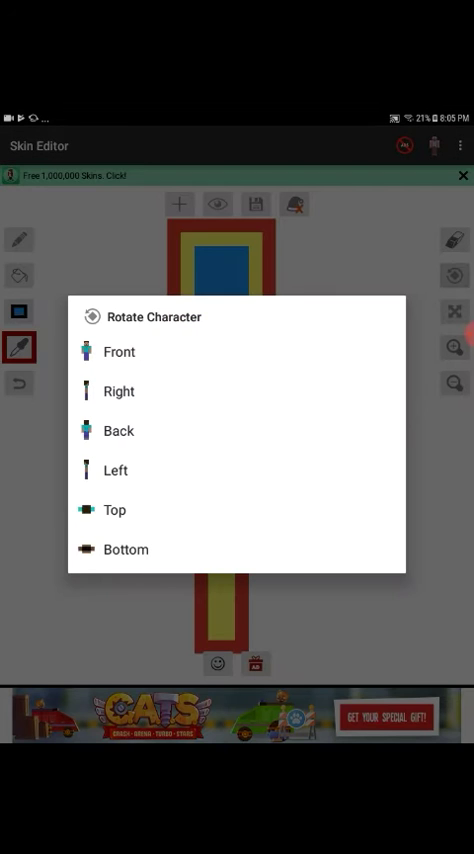
{"action": "left_click", "coordinate": [114, 508]}
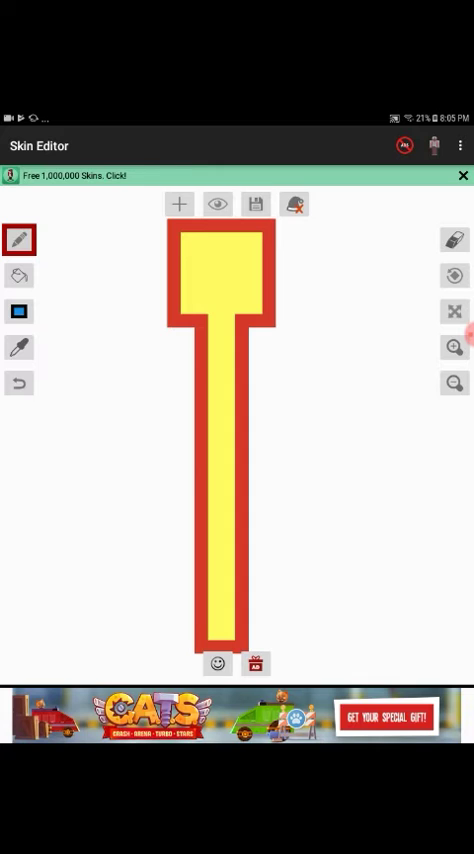
{"action": "left_click", "coordinate": [200, 252]}
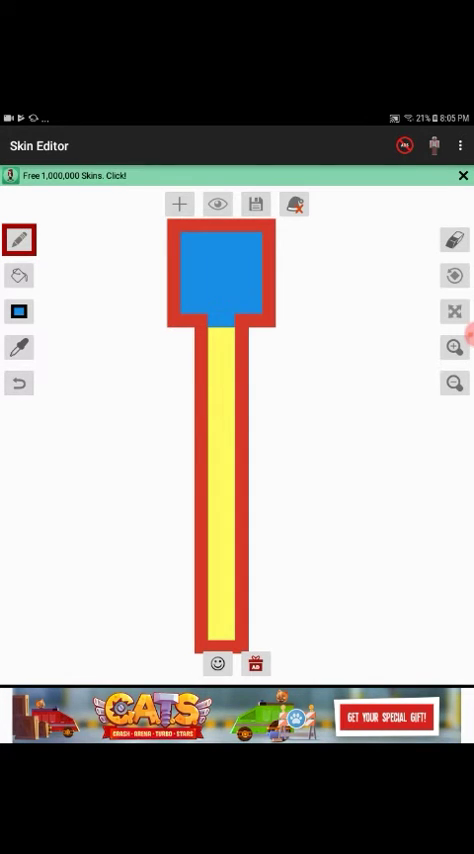
Sample blue and yellow to ring the blue head square in yellow inside the red edge
{"action": "left_click", "coordinate": [18, 348]}
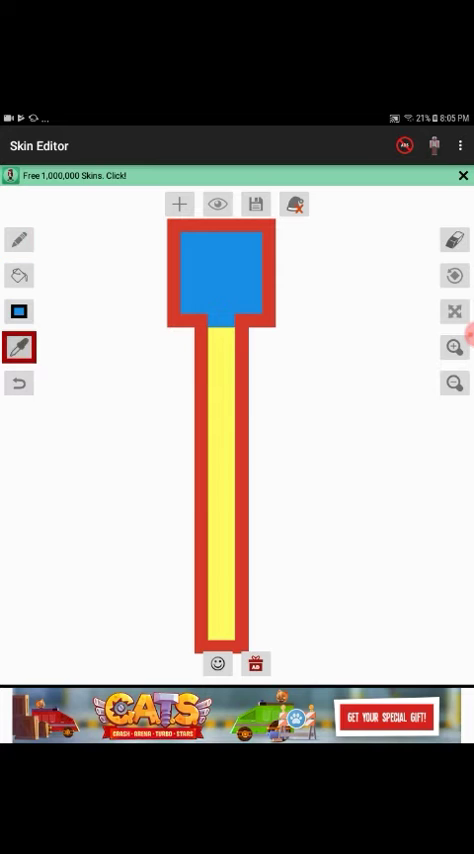
{"action": "left_click", "coordinate": [18, 240]}
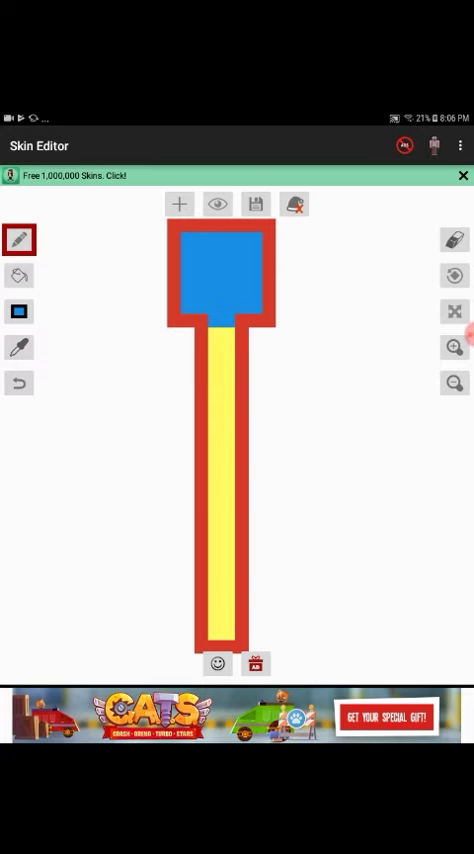
{"action": "left_click", "coordinate": [18, 348]}
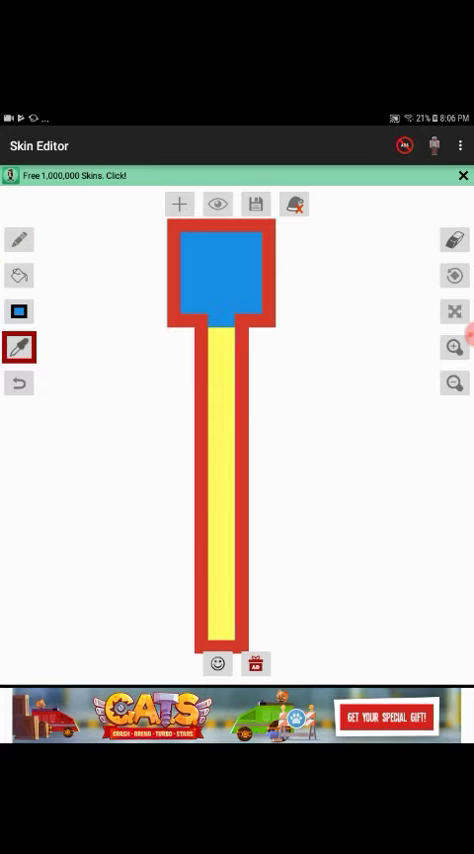
{"action": "left_click", "coordinate": [18, 238]}
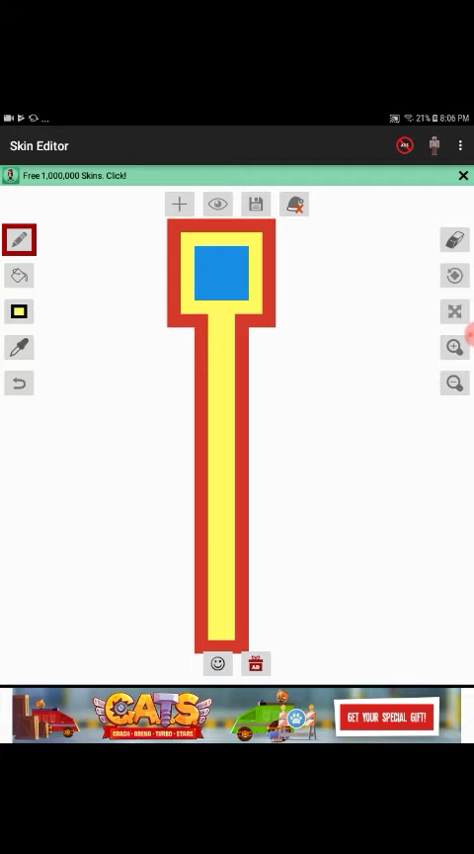
{"action": "left_click", "coordinate": [216, 204]}
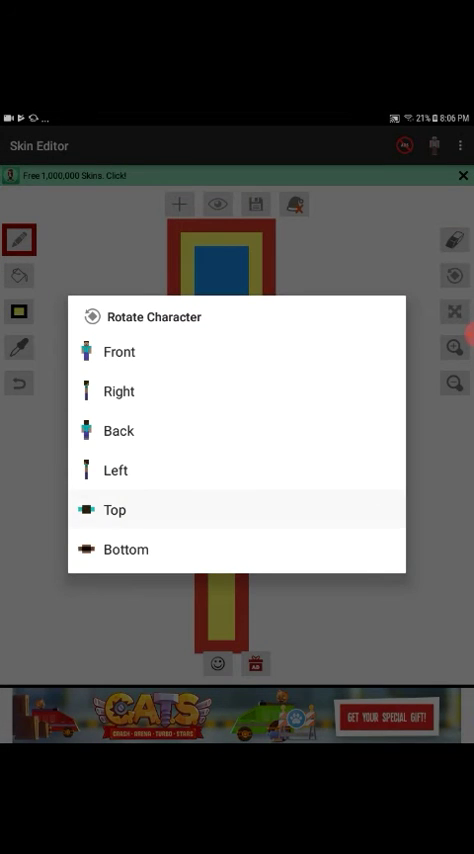
Turn to the character's top and paint a brown pattern over its yellow surface
{"action": "left_click", "coordinate": [114, 510]}
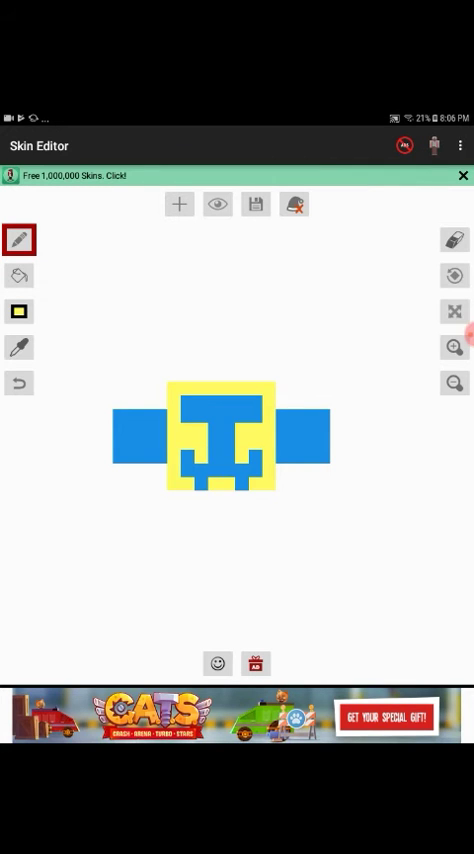
{"action": "left_click", "coordinate": [18, 348]}
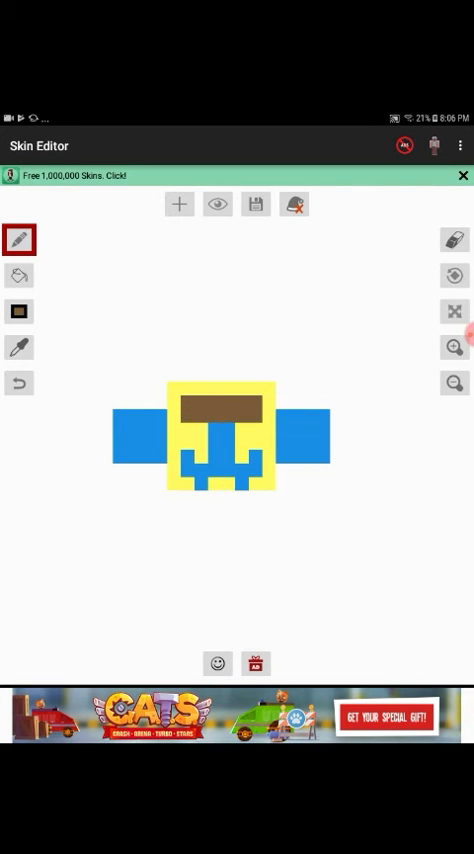
{"action": "left_click", "coordinate": [216, 444]}
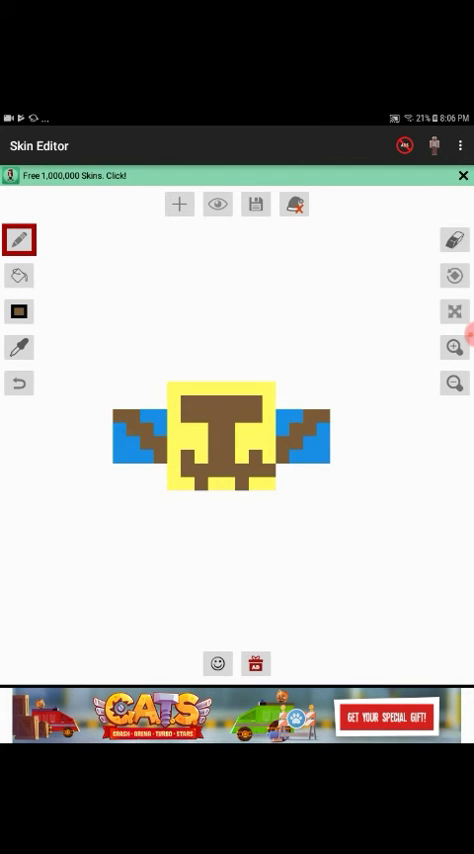
{"action": "left_click", "coordinate": [456, 312]}
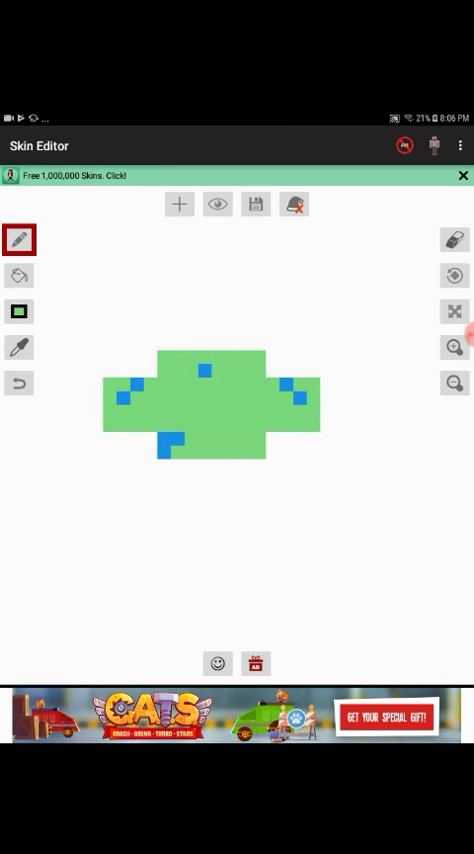
Cover the bottom's last blue pixels green, turn to the back, and start green on its blue centre
{"action": "left_click", "coordinate": [452, 312]}
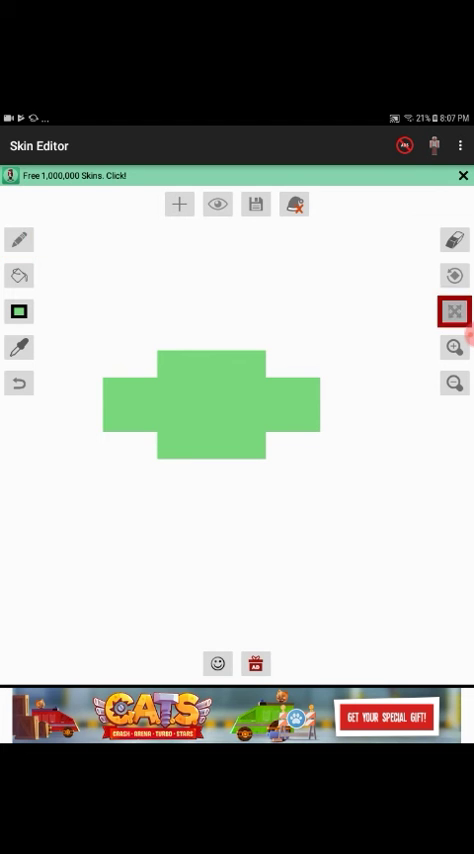
{"action": "left_click", "coordinate": [456, 312]}
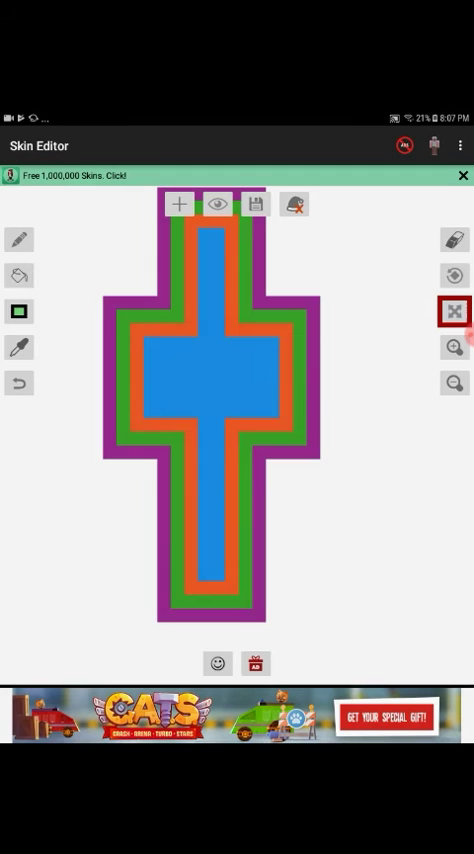
{"action": "left_click", "coordinate": [452, 344]}
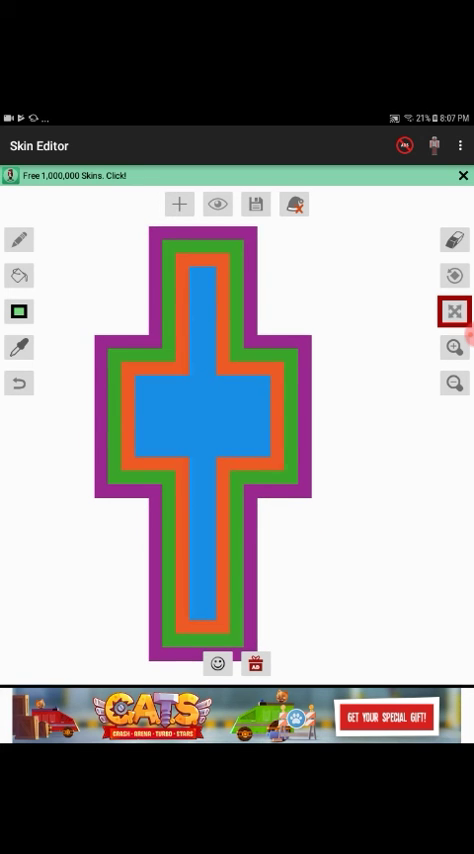
{"action": "left_click", "coordinate": [18, 240]}
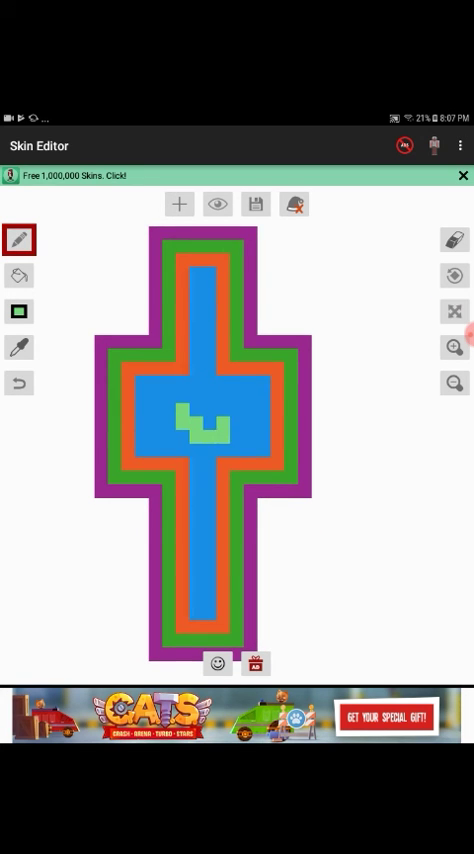